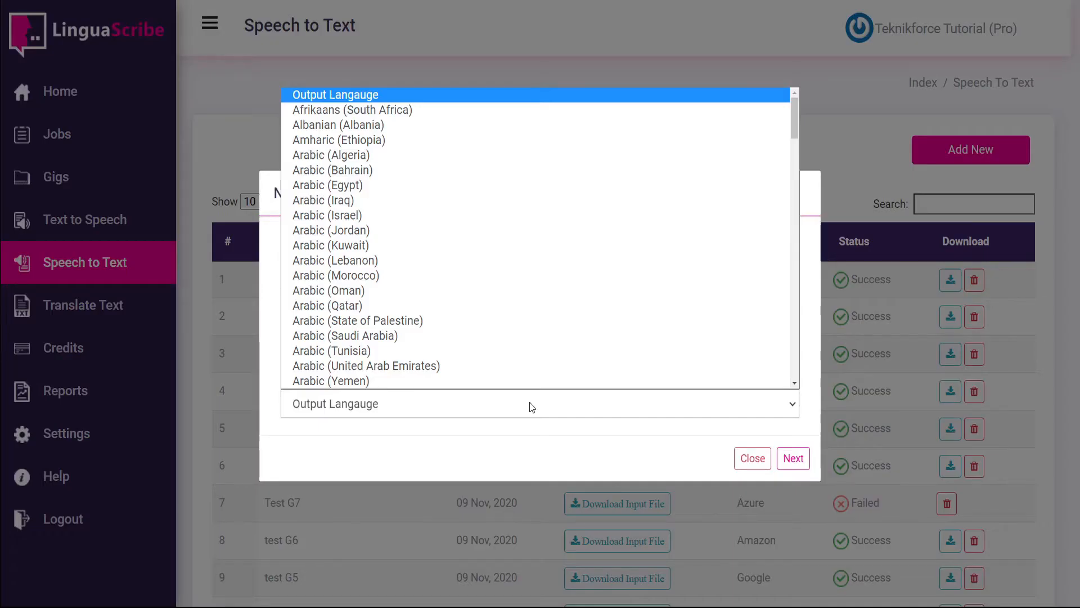
Step: Pick Thai (Thailand) as an output language, then abandon the task form for the Dashboard
{"action": "scroll", "scroll_direction": "down", "scroll_amount": 3}
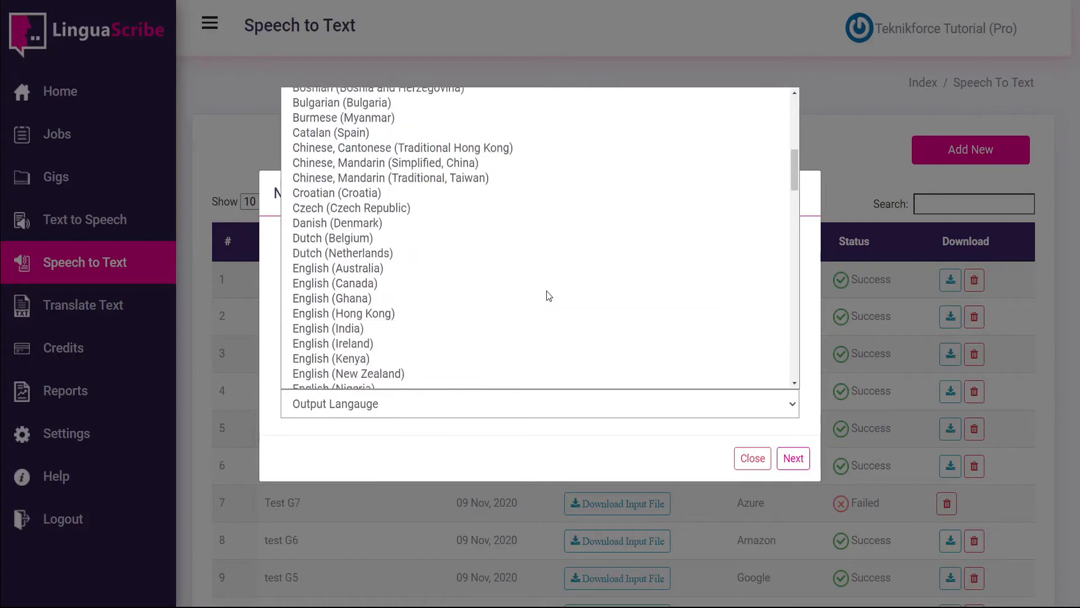
{"action": "scroll", "scroll_direction": "down", "scroll_amount": 3}
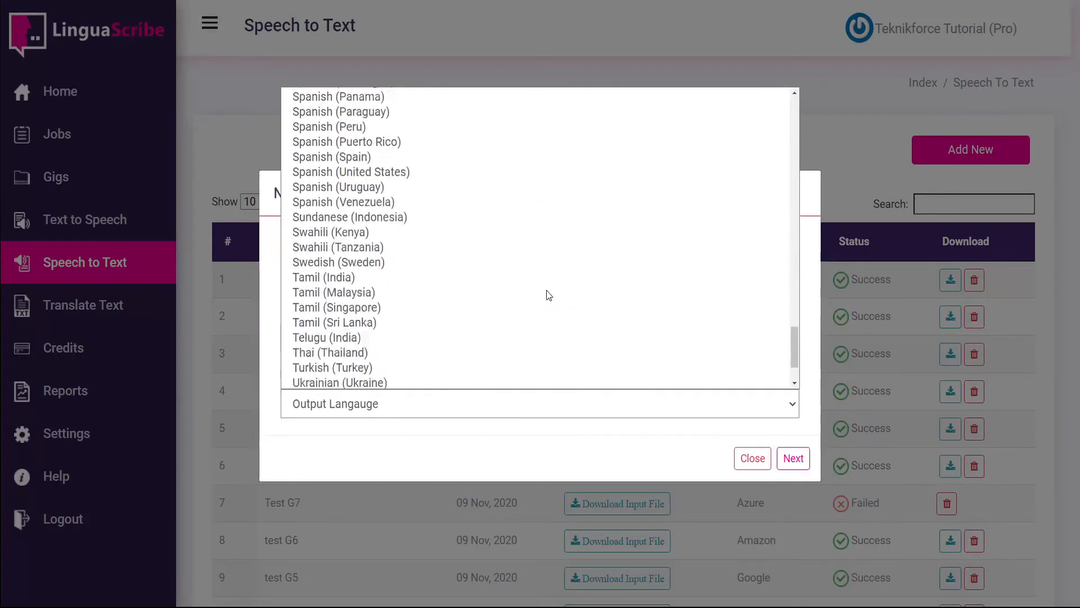
{"action": "scroll", "scroll_direction": "down", "scroll_amount": 3}
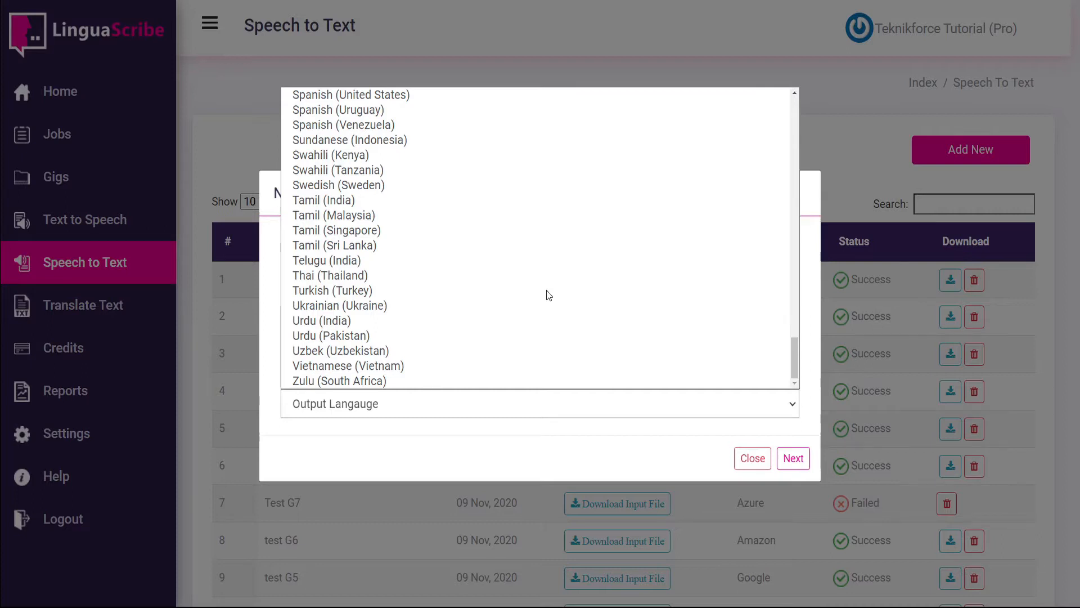
{"action": "left_click", "coordinate": [331, 275]}
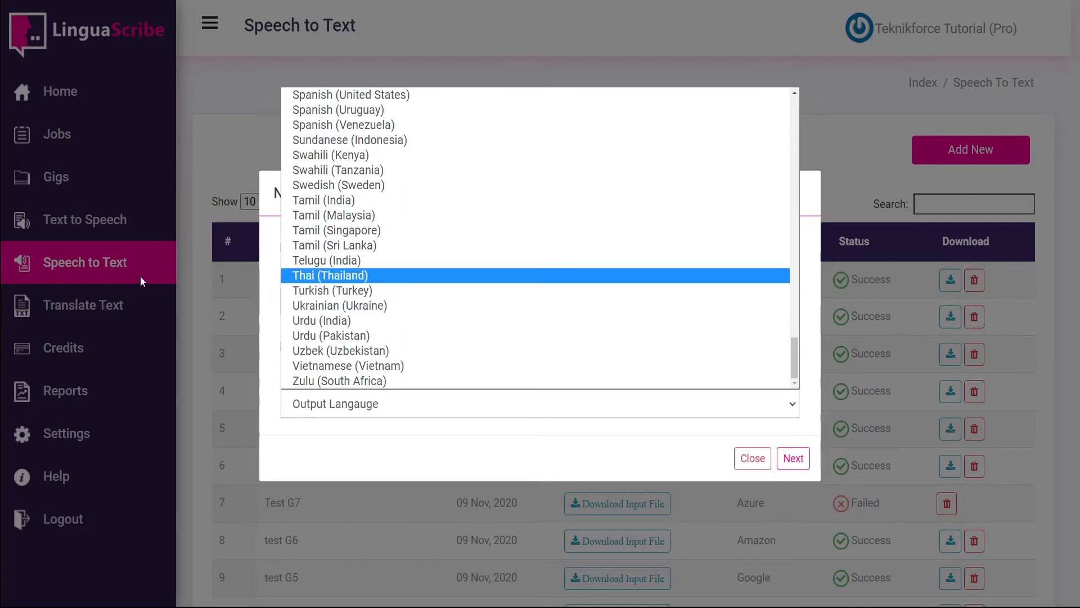
{"action": "mouse_move", "coordinate": [85, 309]}
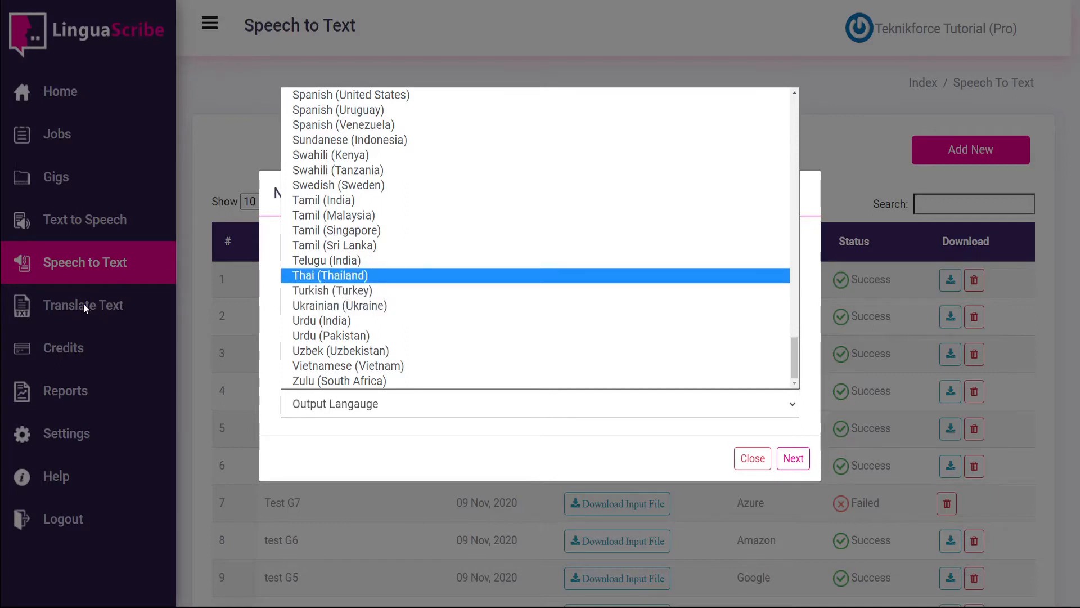
{"action": "mouse_move", "coordinate": [68, 225]}
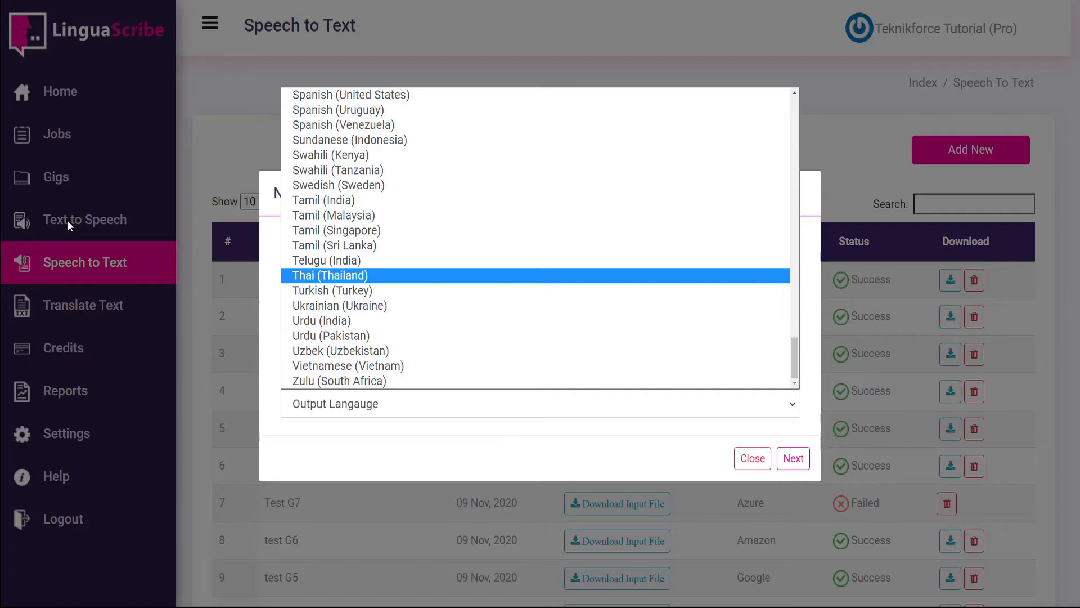
{"action": "mouse_move", "coordinate": [105, 223]}
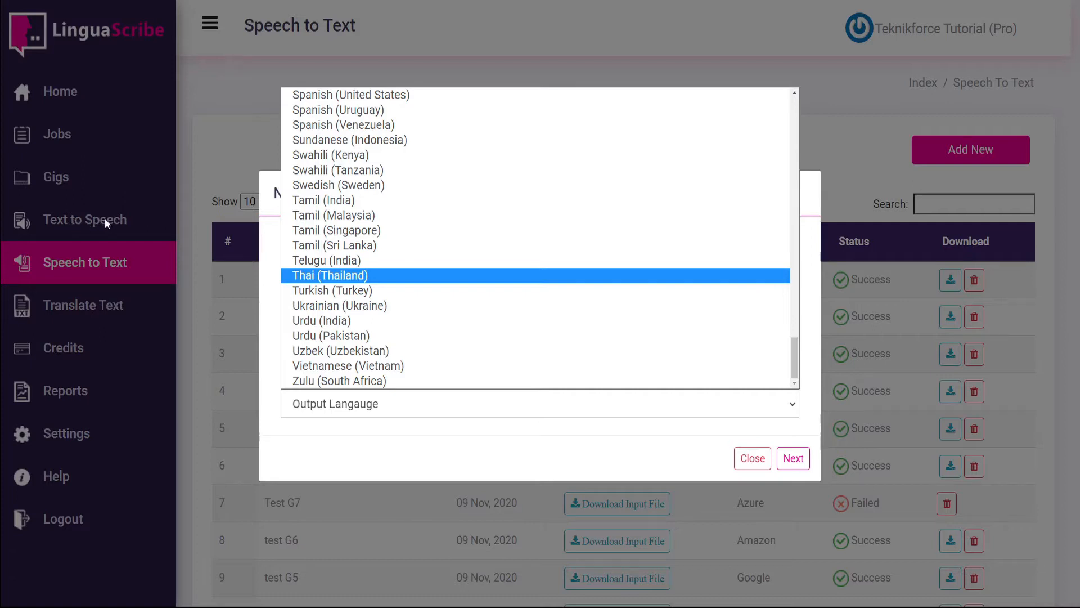
{"action": "mouse_move", "coordinate": [141, 267]}
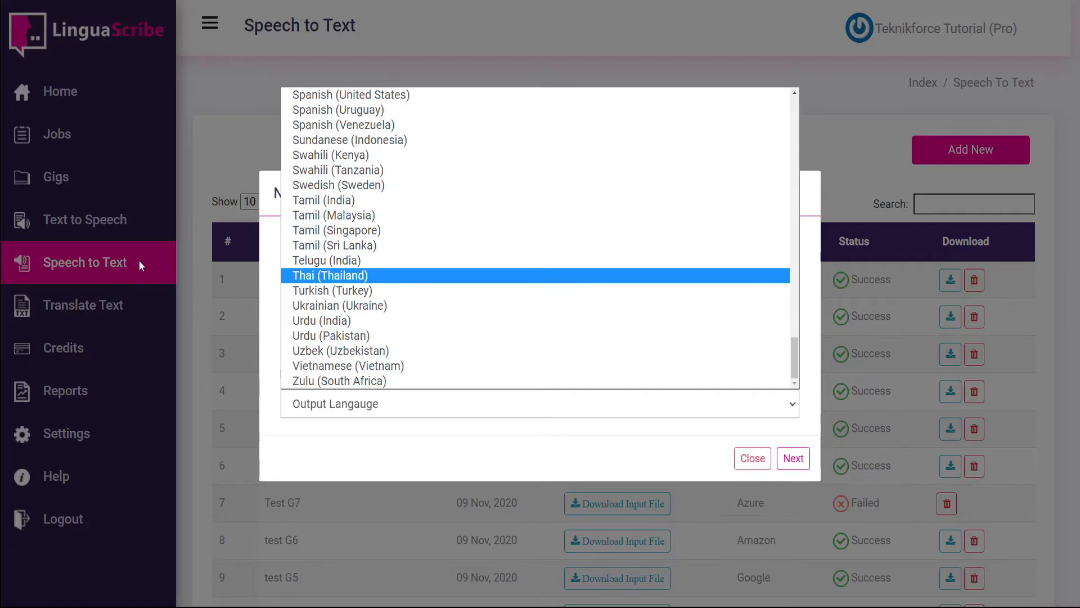
{"action": "left_click", "coordinate": [752, 458]}
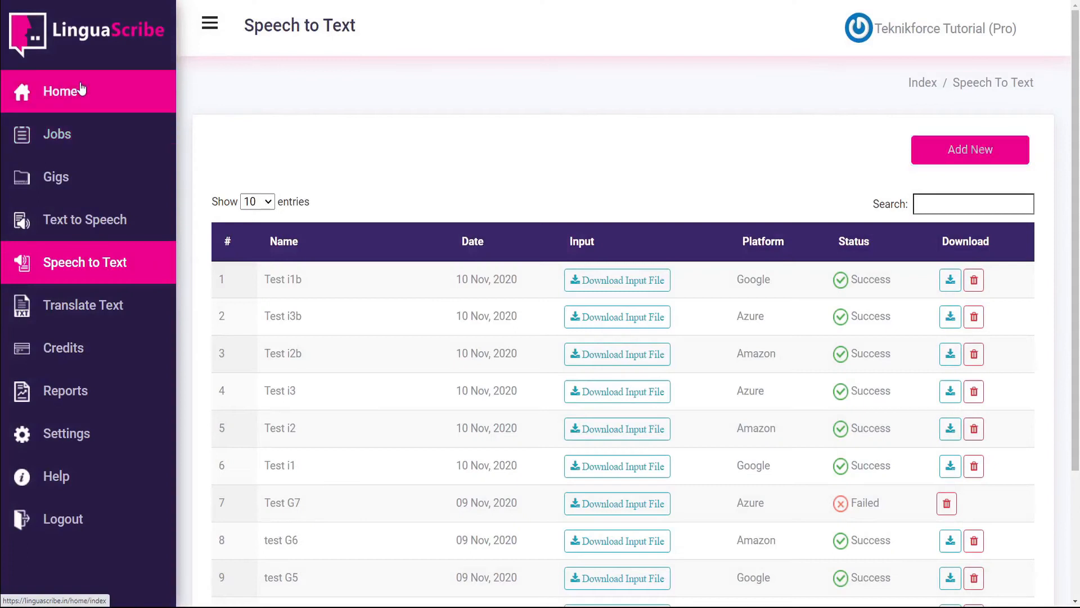
{"action": "left_click", "coordinate": [60, 90]}
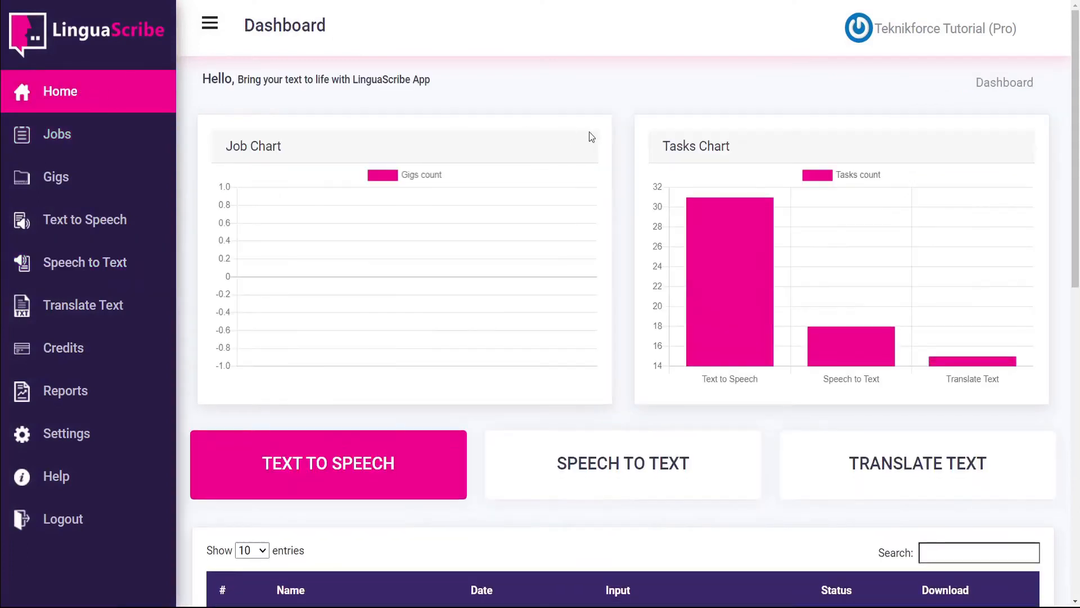
{"action": "mouse_move", "coordinate": [733, 269]}
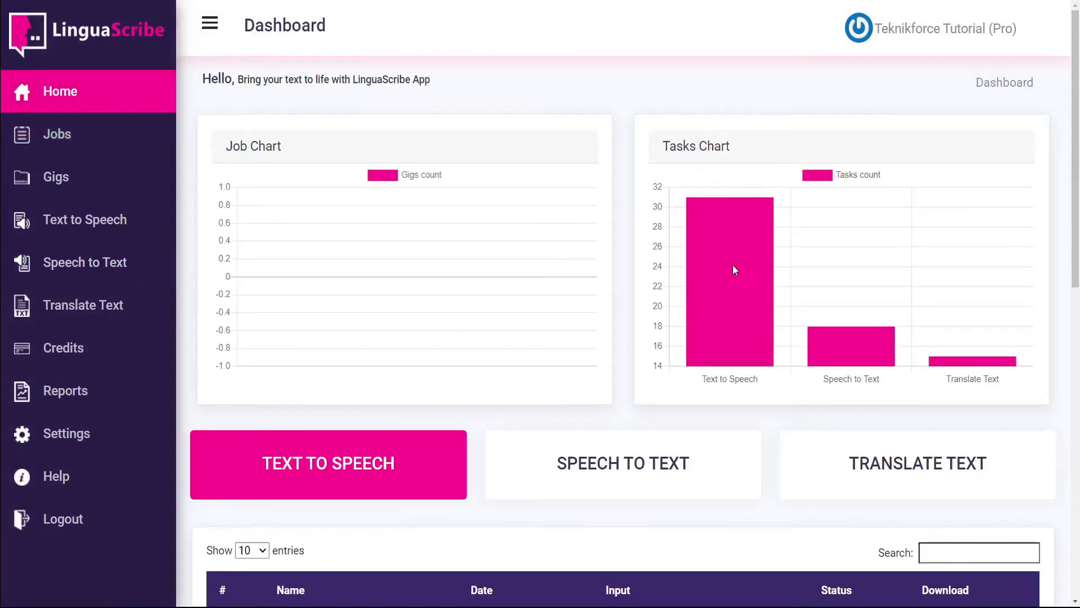
{"action": "mouse_move", "coordinate": [868, 350]}
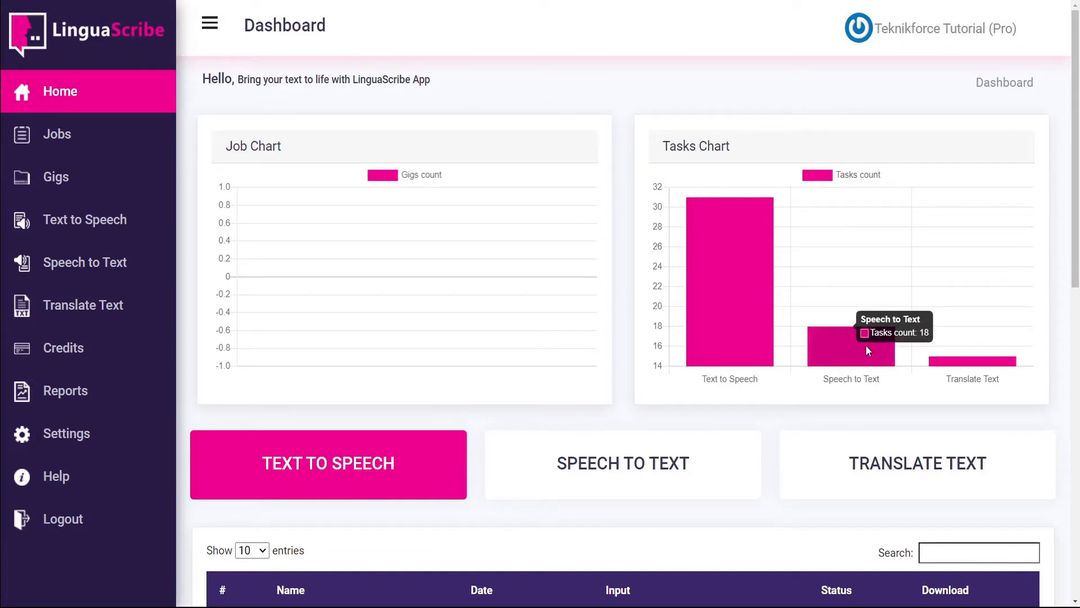
Step: Open the Speech to Text tile and scroll through the earlier transcription tasks
{"action": "left_click", "coordinate": [622, 463]}
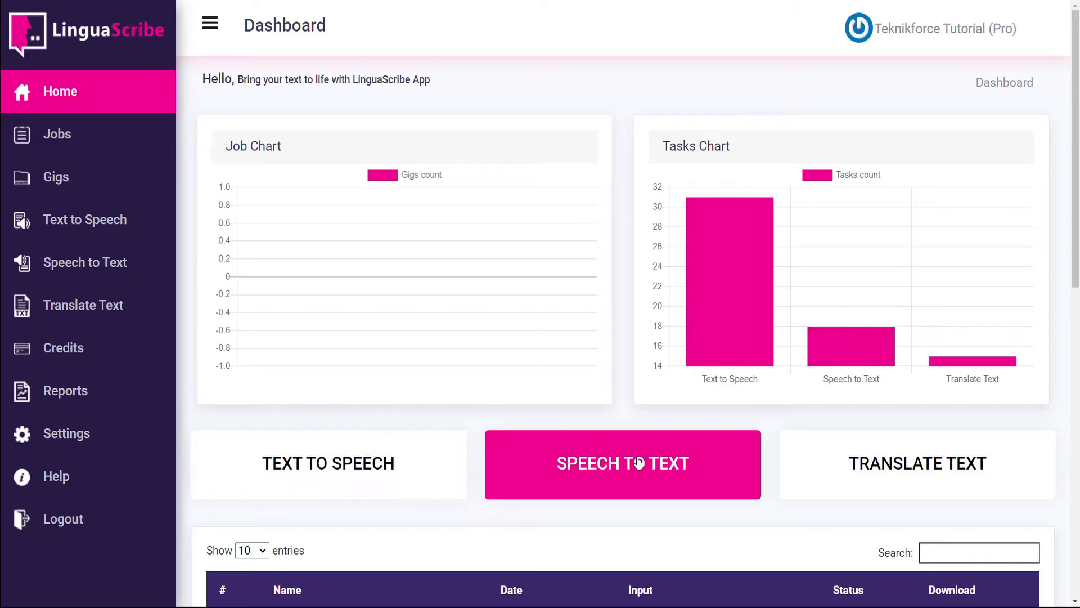
{"action": "scroll", "scroll_direction": "down", "scroll_amount": 3}
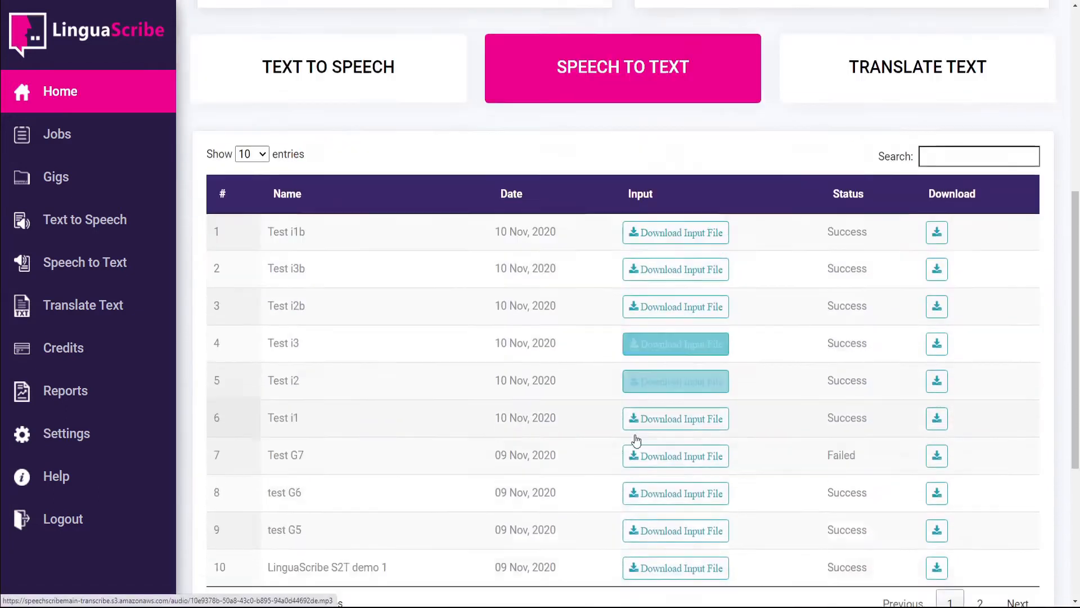
{"action": "scroll", "scroll_direction": "down", "scroll_amount": 3}
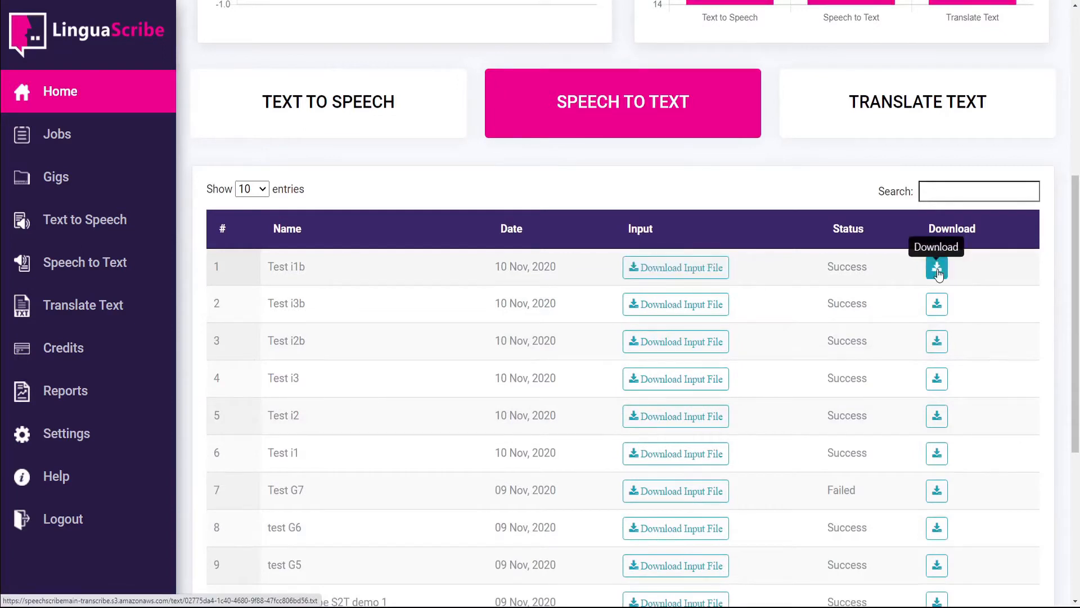
{"action": "mouse_move", "coordinate": [85, 261]}
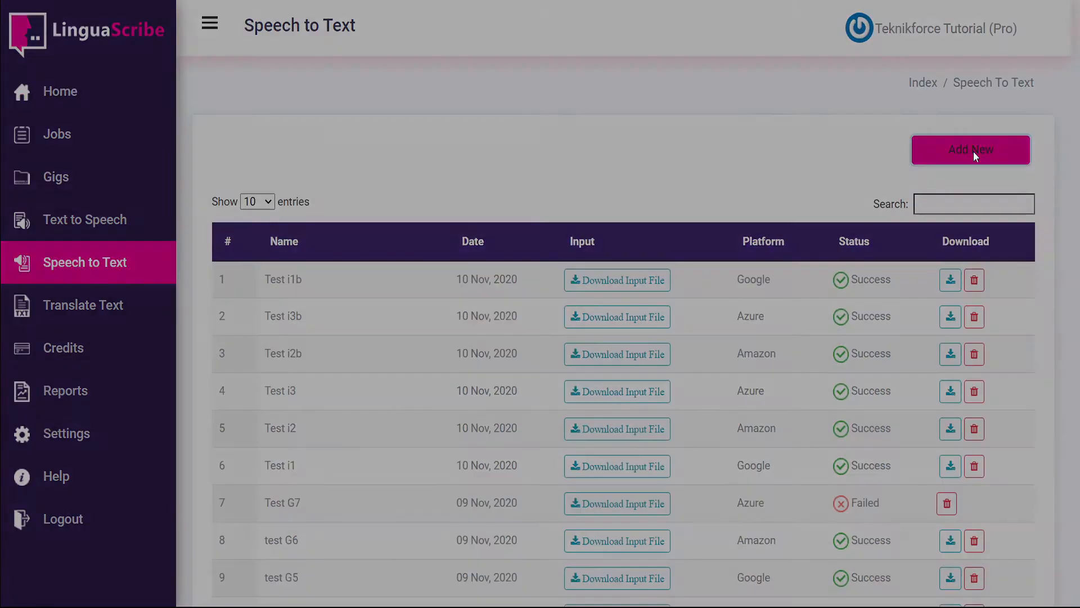
Step: Add a task named 'LinguaScribe S2T demo 1' using the Amazon Translate service
{"action": "left_click", "coordinate": [970, 150]}
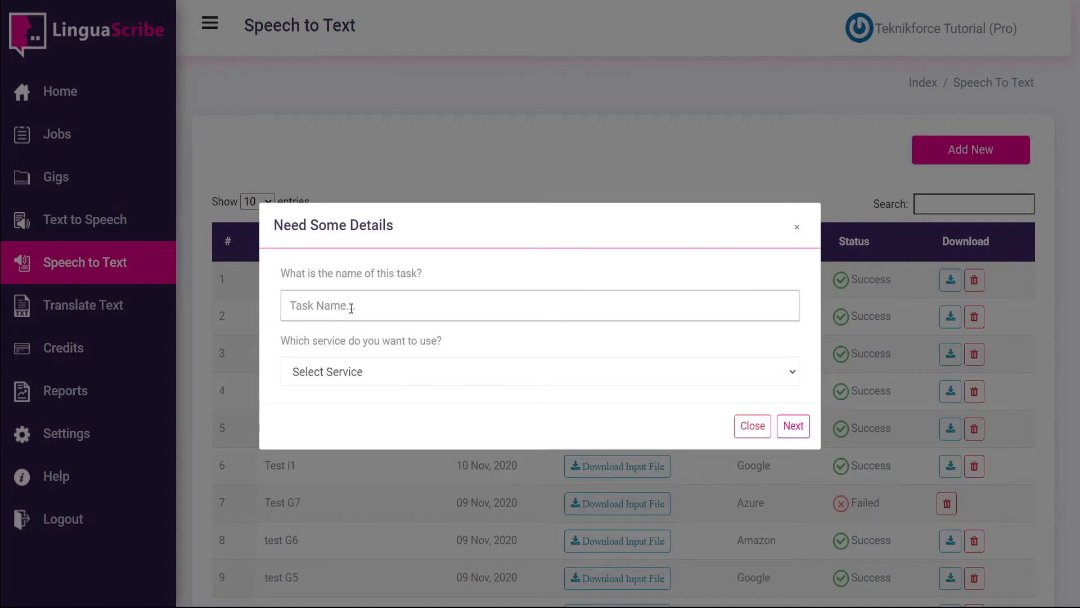
{"action": "type", "text": "LinguaScribe S2T demo 1"}
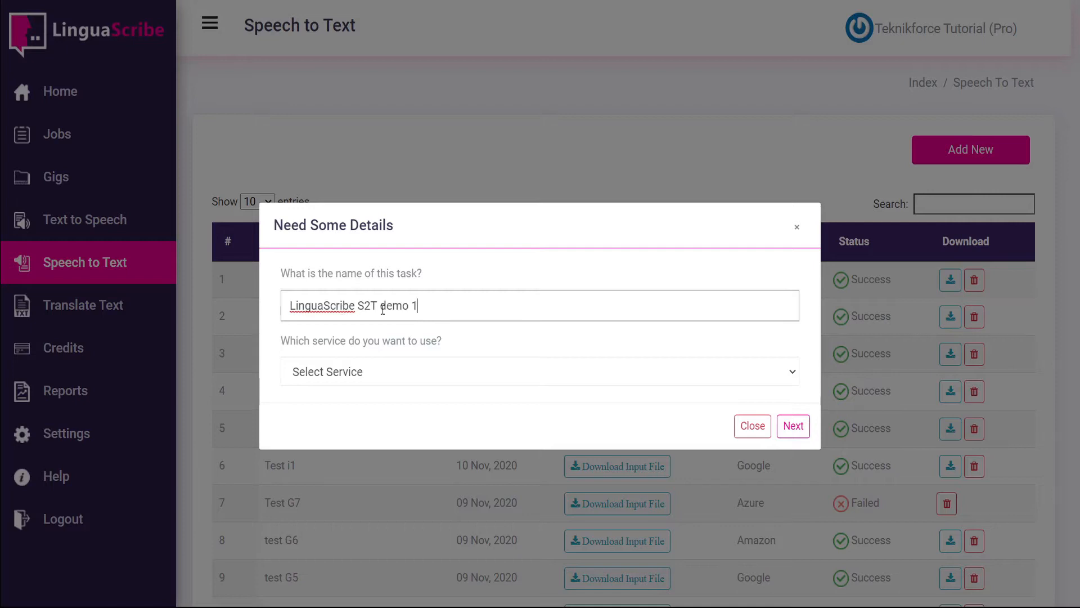
{"action": "mouse_move", "coordinate": [299, 532]}
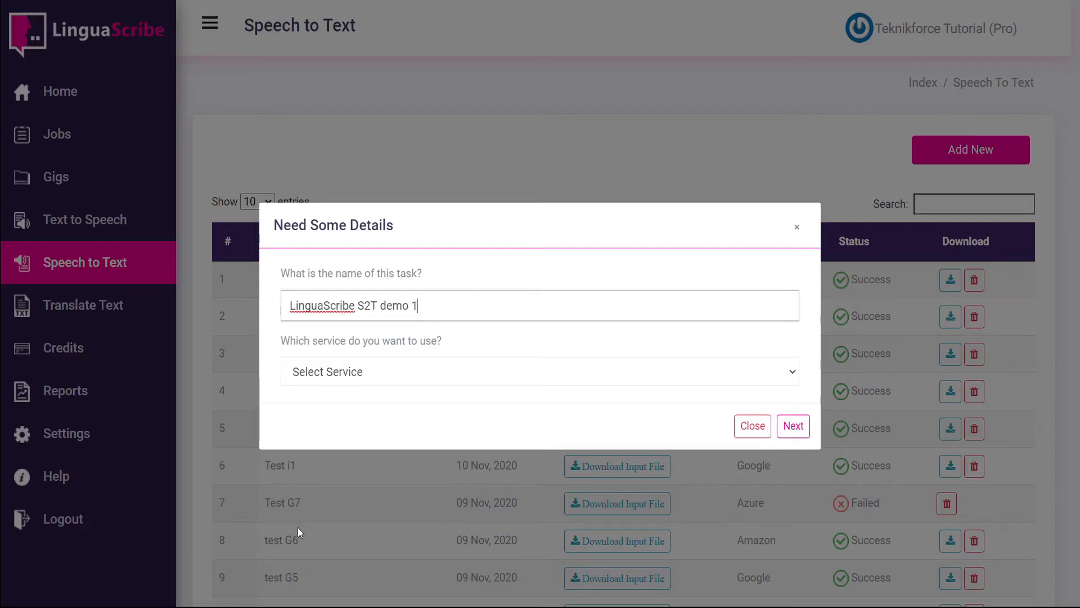
{"action": "mouse_move", "coordinate": [394, 372]}
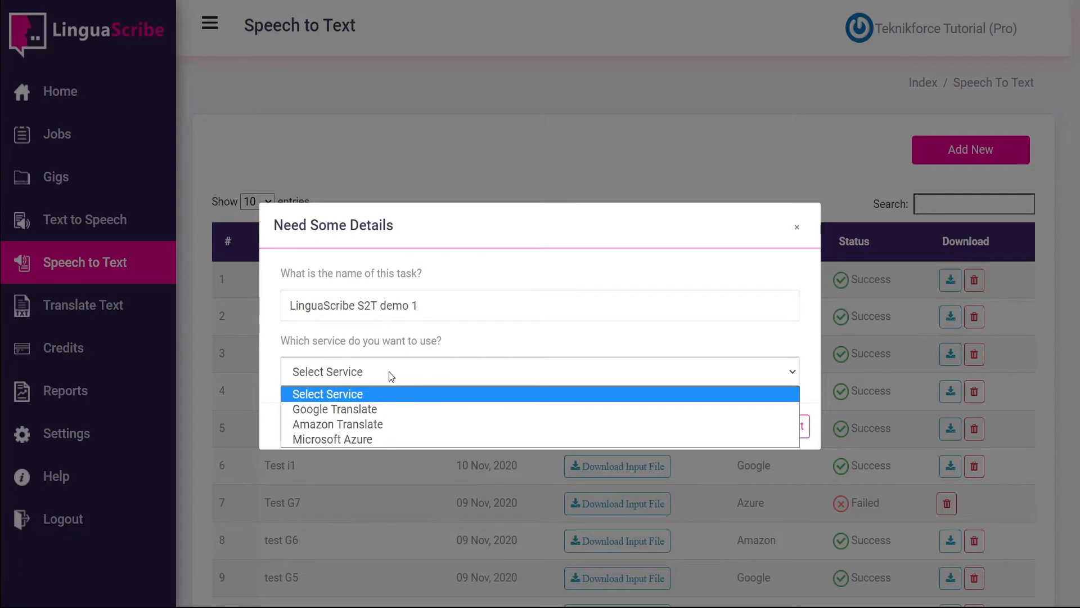
{"action": "mouse_move", "coordinate": [351, 439]}
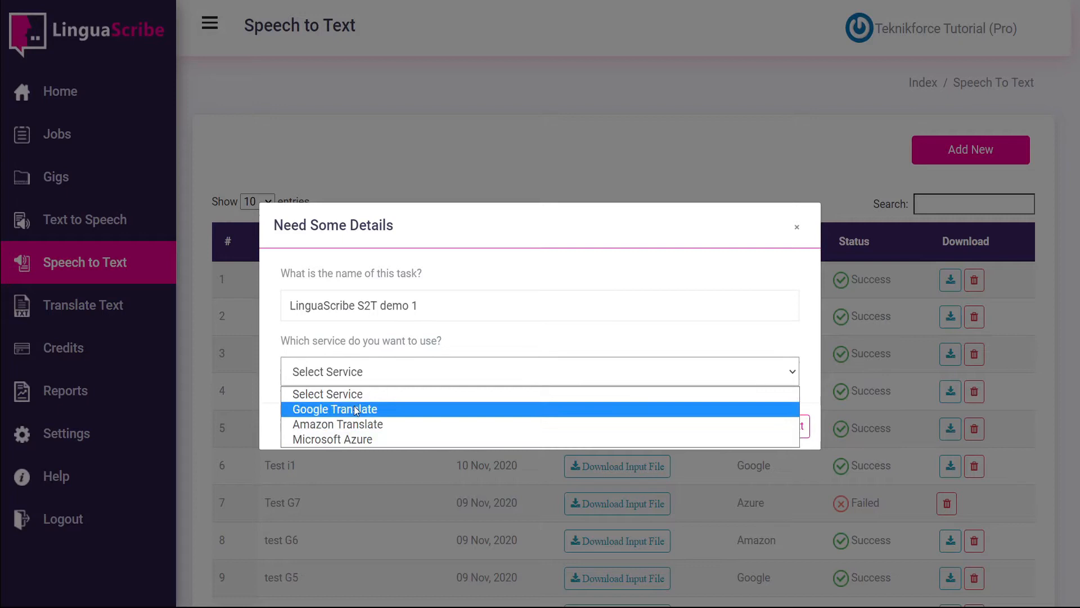
{"action": "mouse_move", "coordinate": [337, 424]}
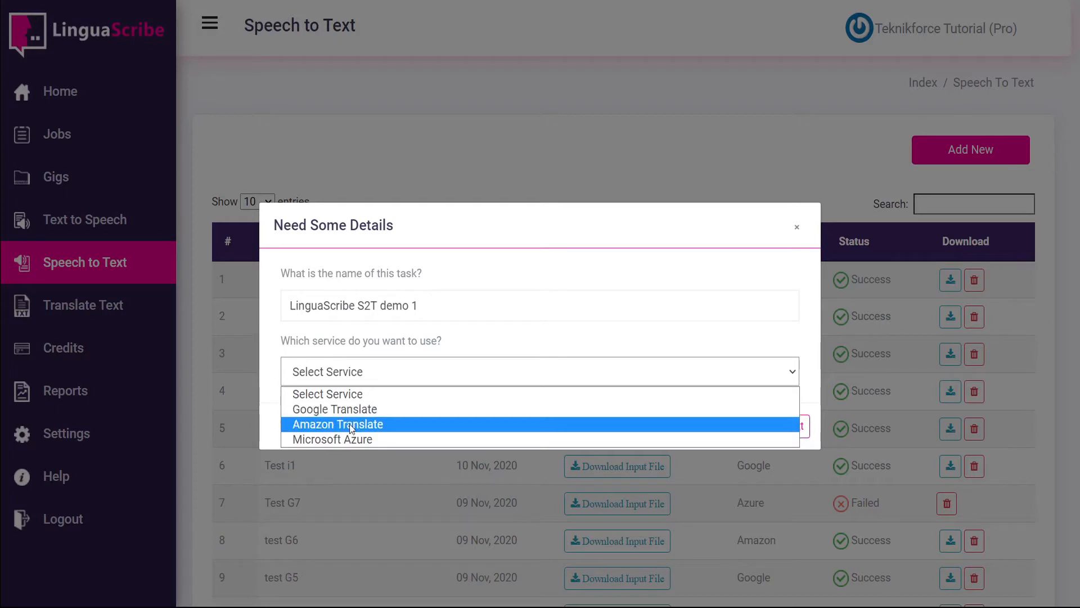
{"action": "mouse_move", "coordinate": [353, 409]}
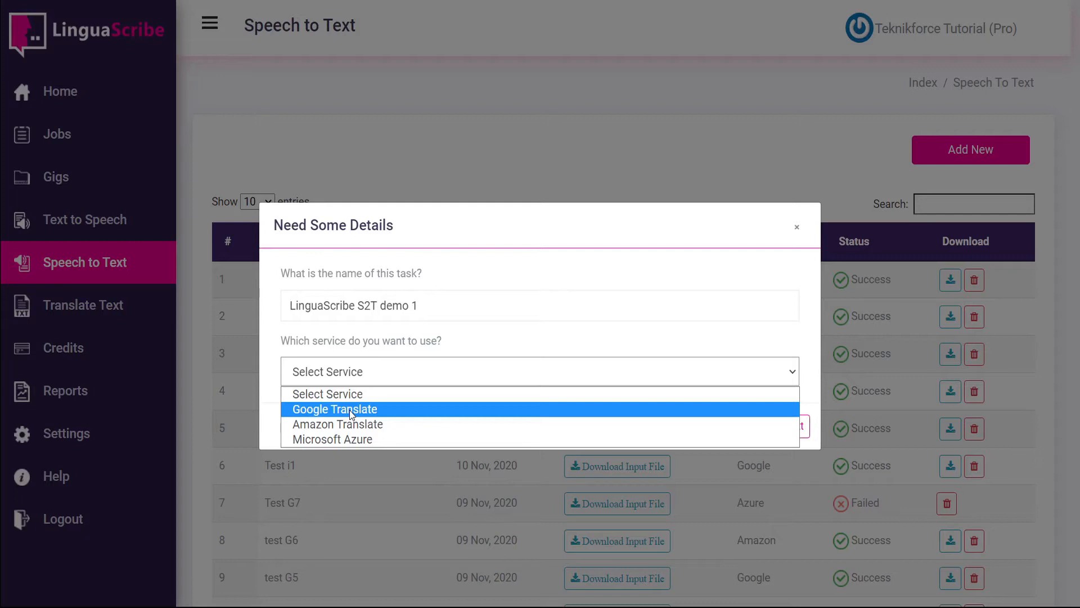
{"action": "mouse_move", "coordinate": [337, 424]}
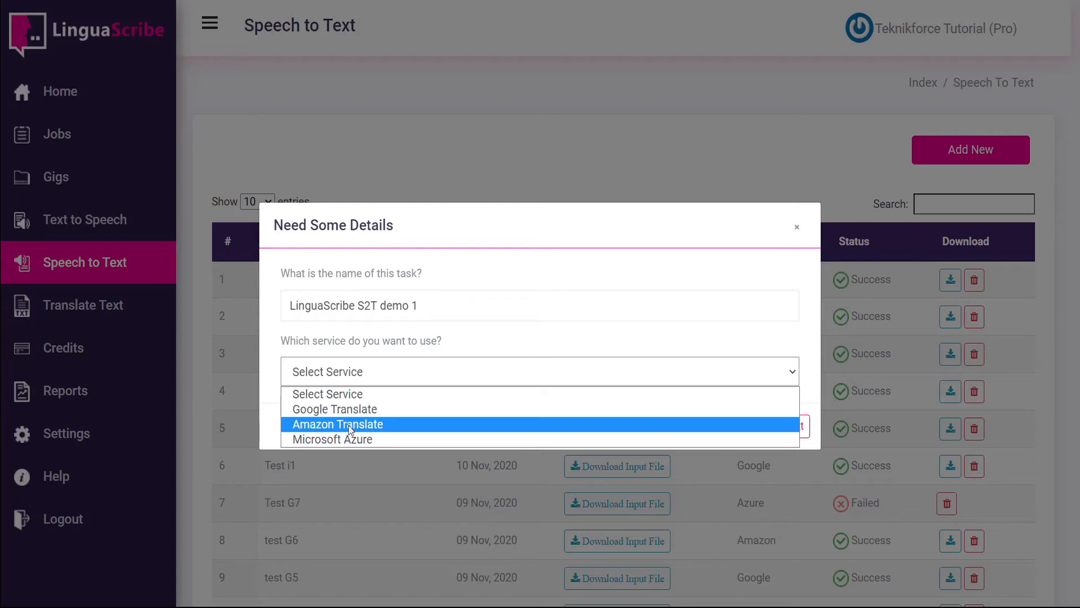
{"action": "left_click", "coordinate": [332, 439]}
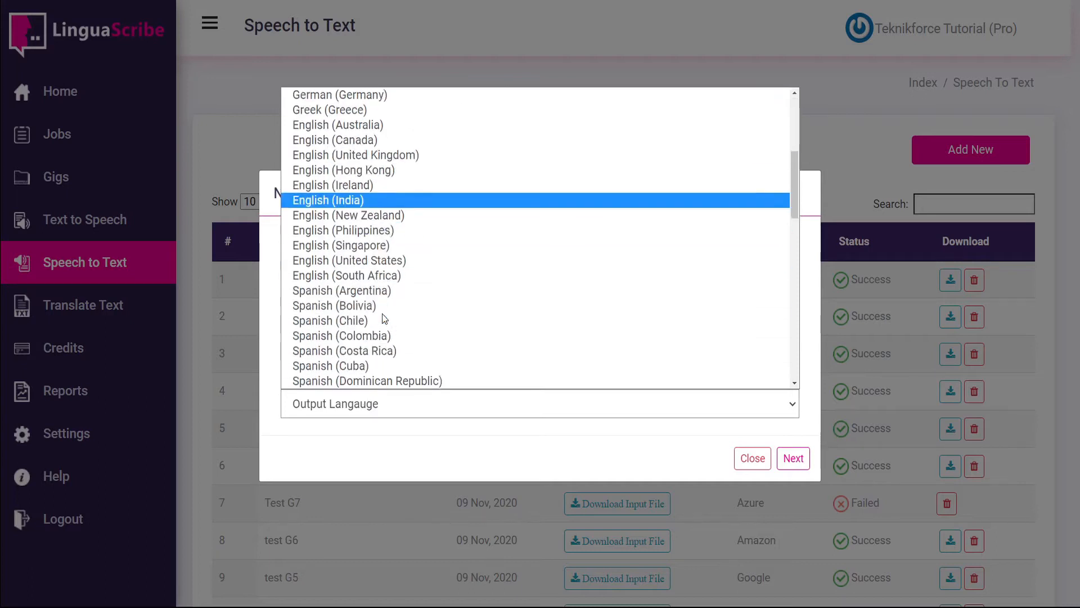
Step: Choose Hindi (India) as the audio language and move on to audio upload
{"action": "scroll", "scroll_direction": "down", "scroll_amount": 3}
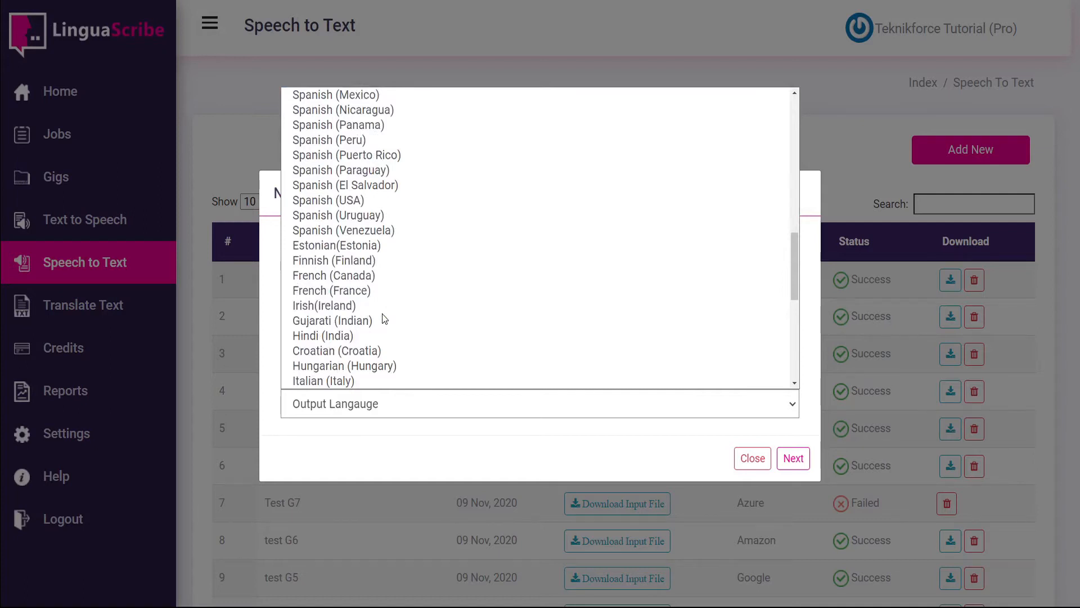
{"action": "scroll", "scroll_direction": "down", "scroll_amount": 3}
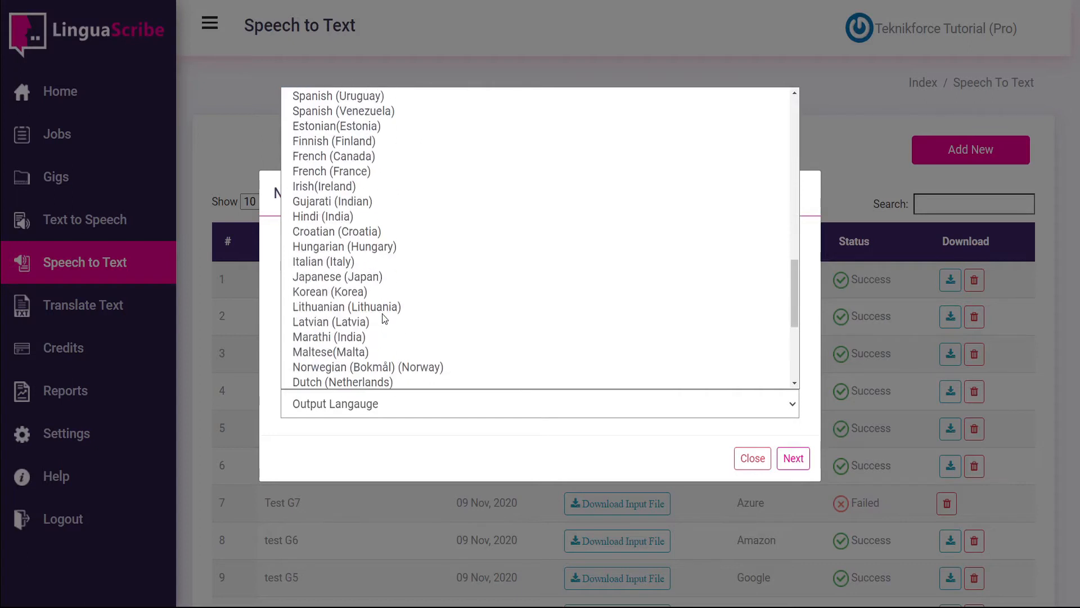
{"action": "left_click", "coordinate": [323, 216]}
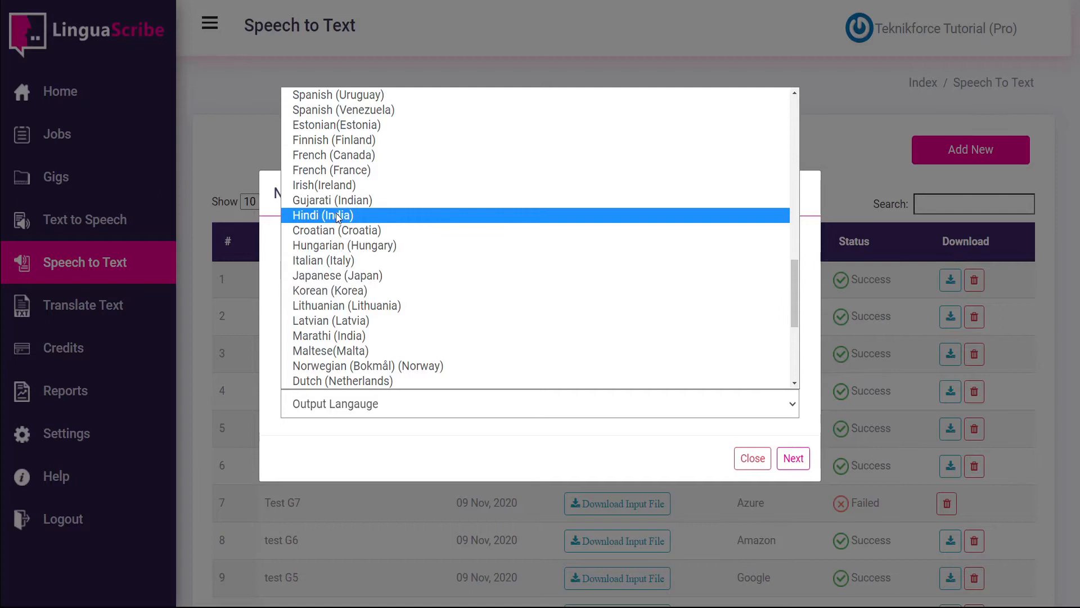
{"action": "left_click", "coordinate": [322, 215]}
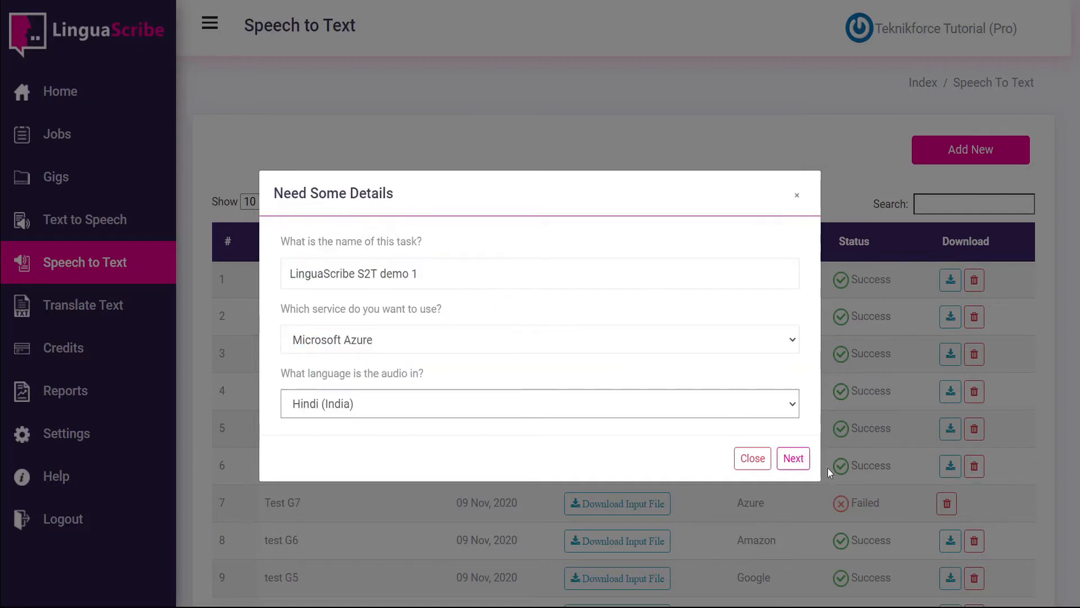
{"action": "left_click", "coordinate": [792, 458]}
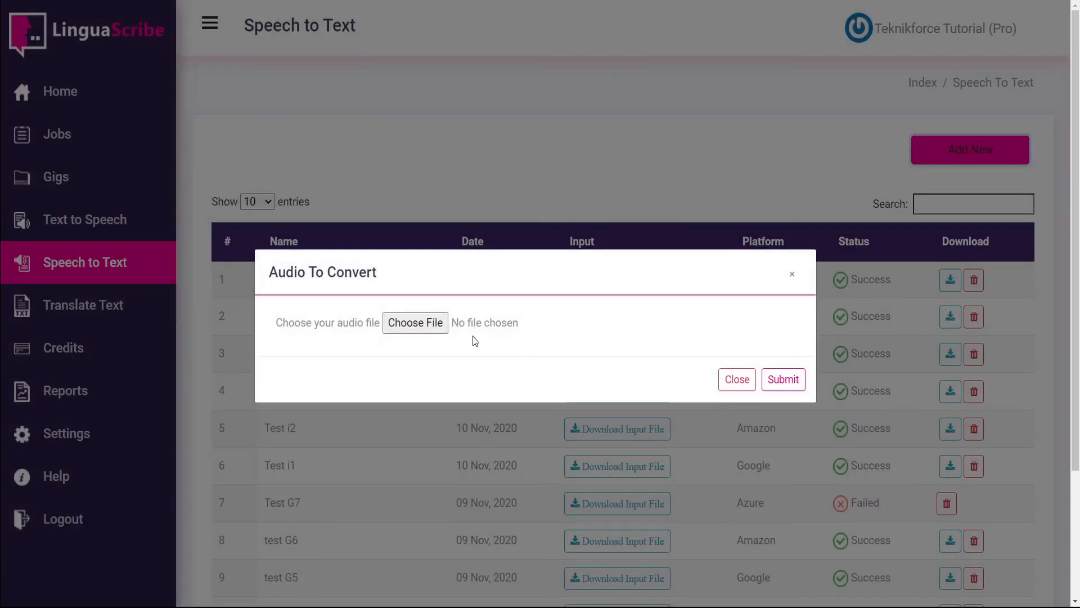
{"action": "mouse_move", "coordinate": [415, 323]}
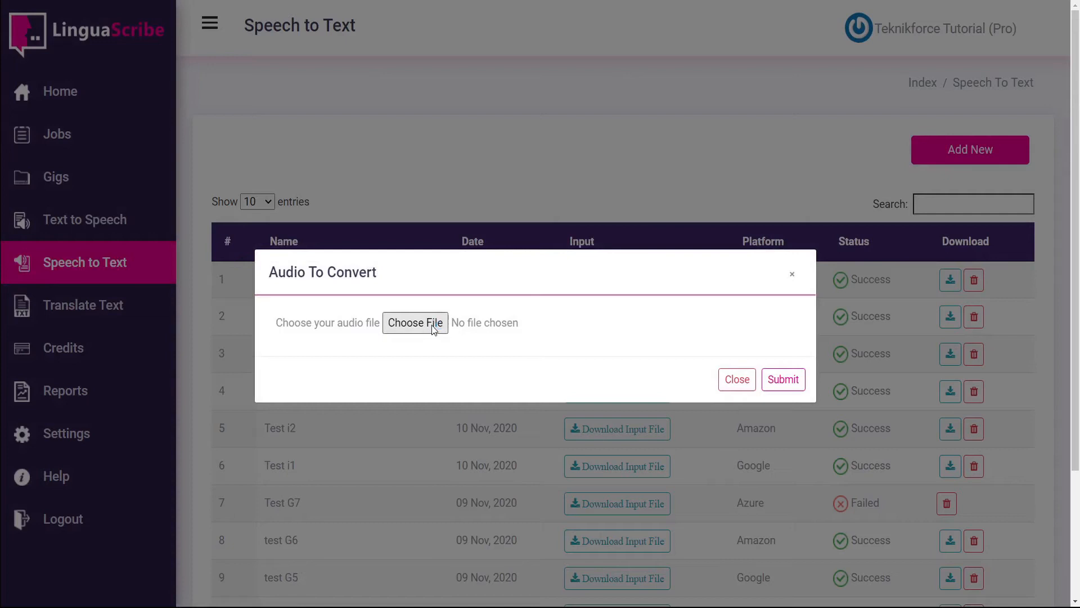
Step: Attach the audio file, submit demo 1 as a Pending Azure job, and start another task
{"action": "left_click", "coordinate": [415, 323]}
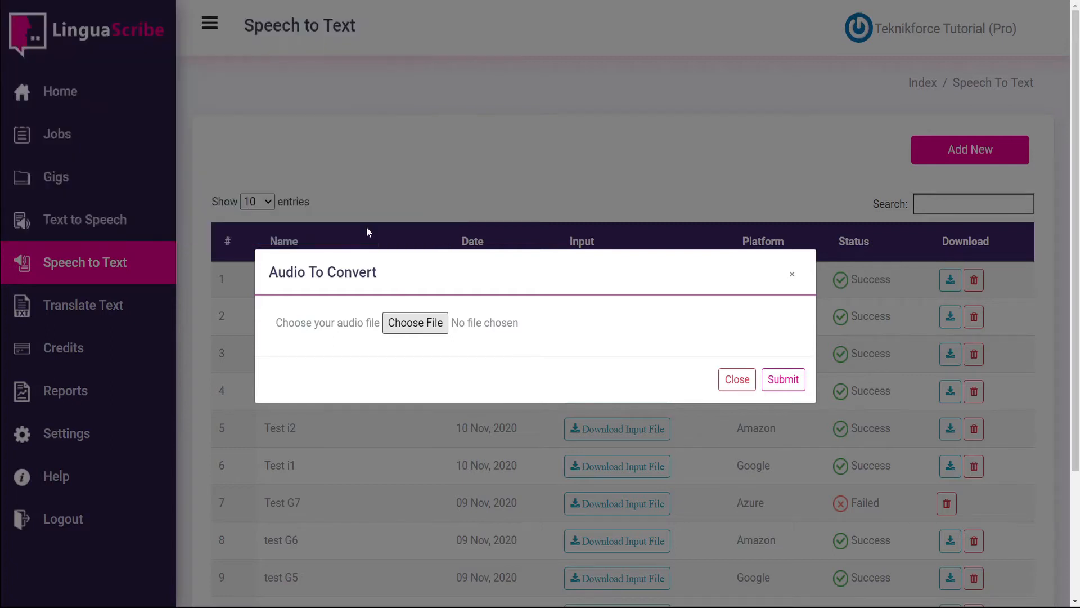
{"action": "left_click", "coordinate": [414, 322]}
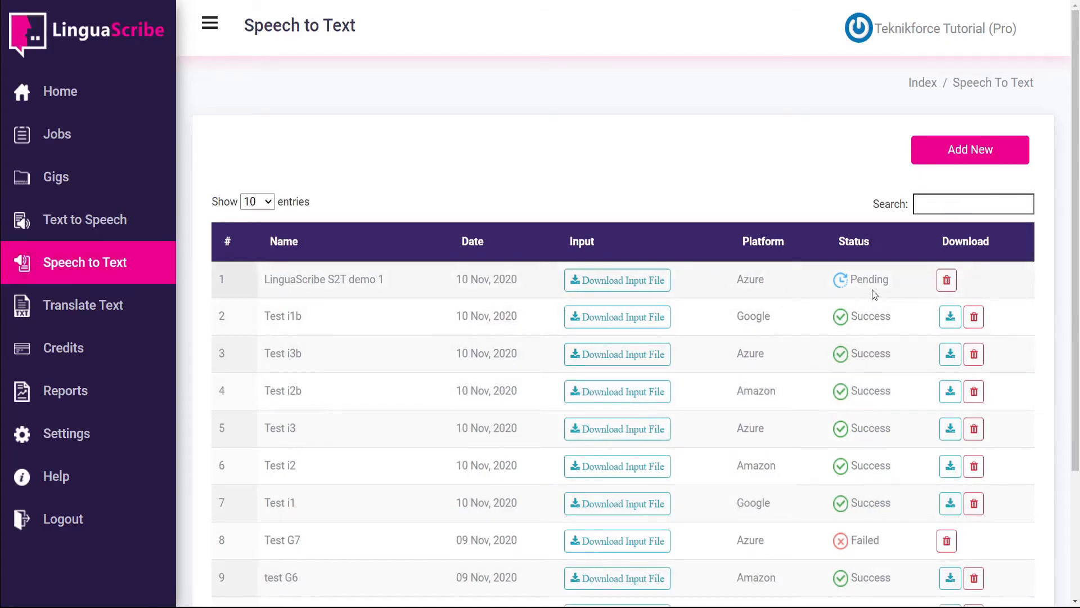
{"action": "mouse_move", "coordinate": [870, 279]}
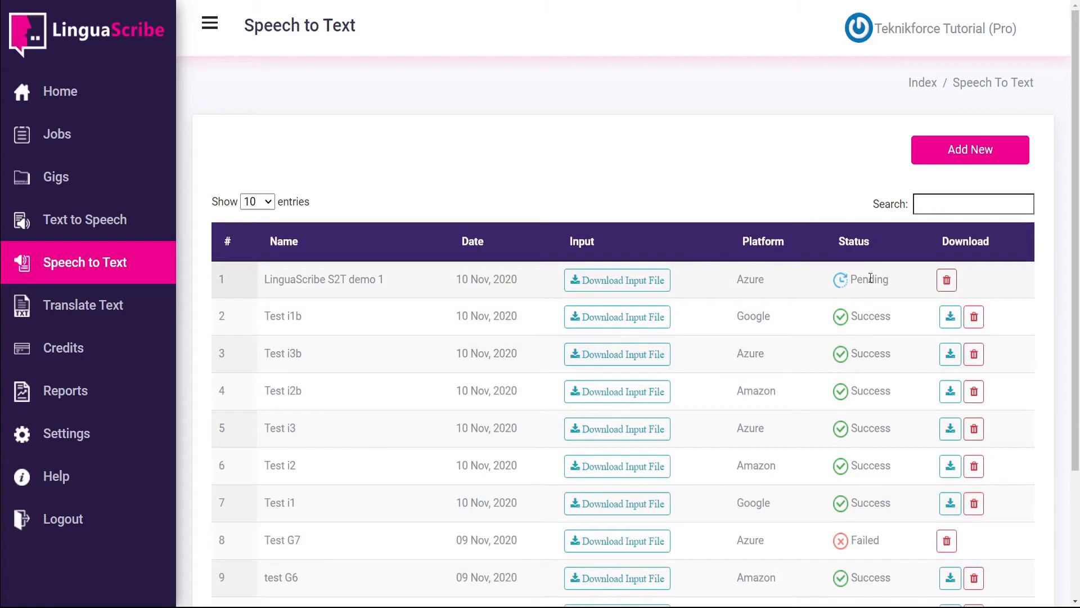
{"action": "left_click", "coordinate": [969, 150]}
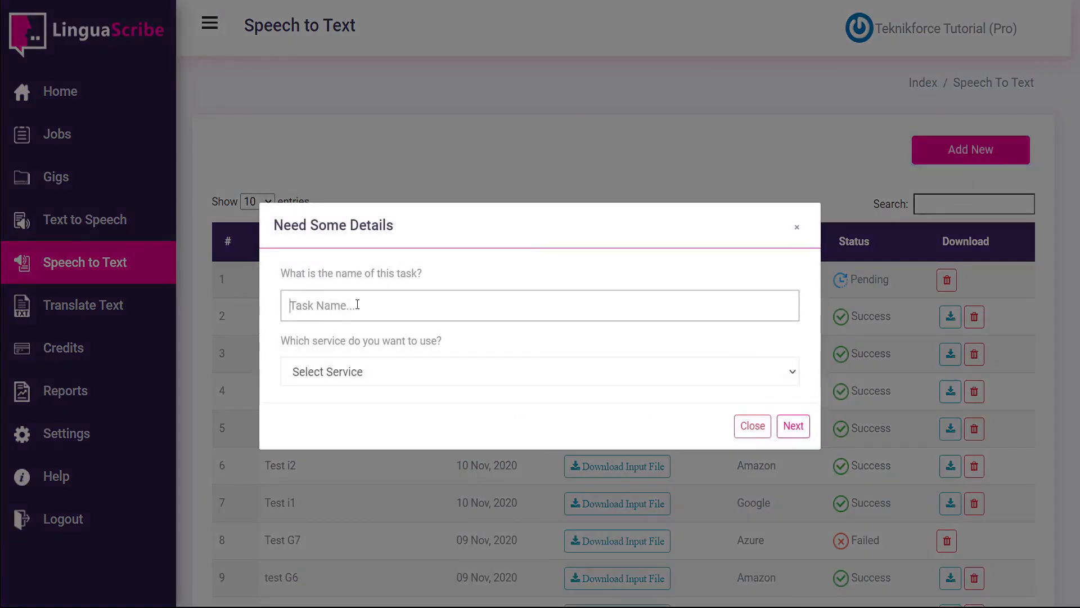
Step: Create 'LinguaScribe S2T demo 2' on Amazon Translate with Indian Hindi audio and load the audio file
{"action": "type", "text": "LinguaScribe S2T demo 2"}
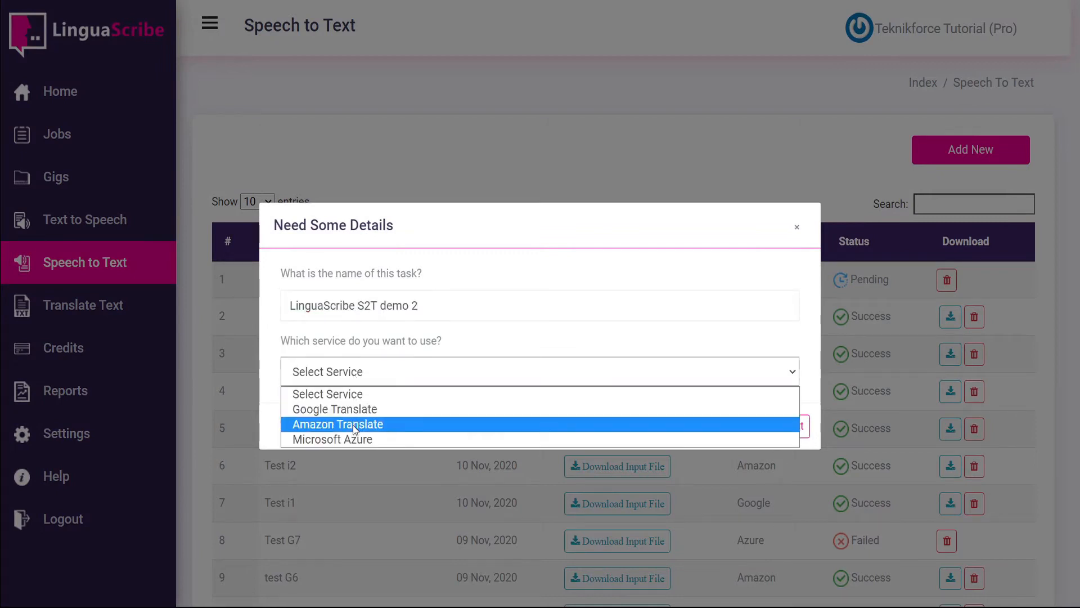
{"action": "left_click", "coordinate": [337, 424]}
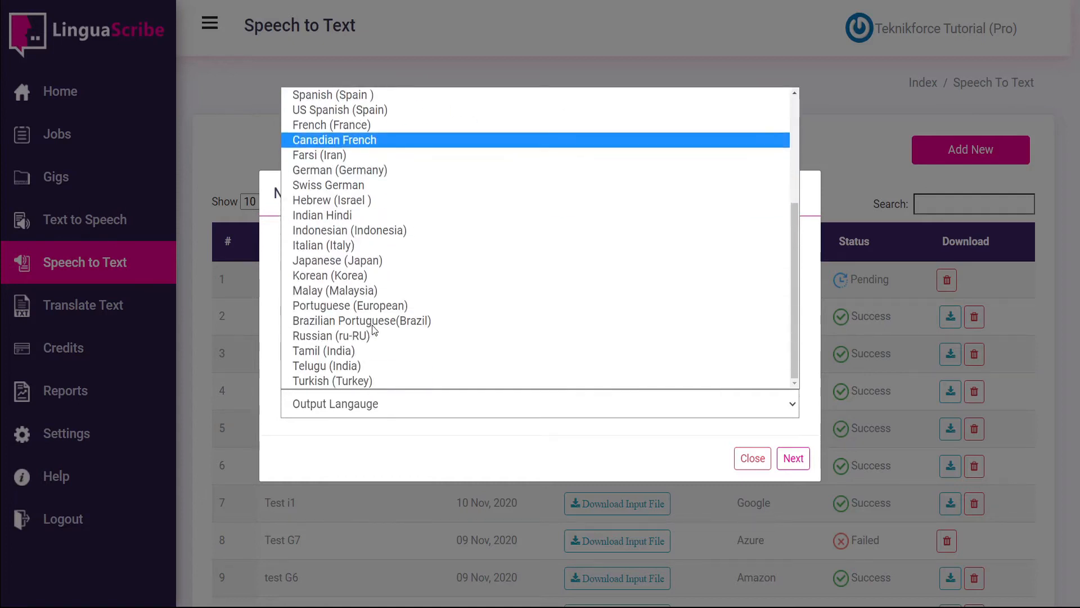
{"action": "left_click", "coordinate": [323, 215]}
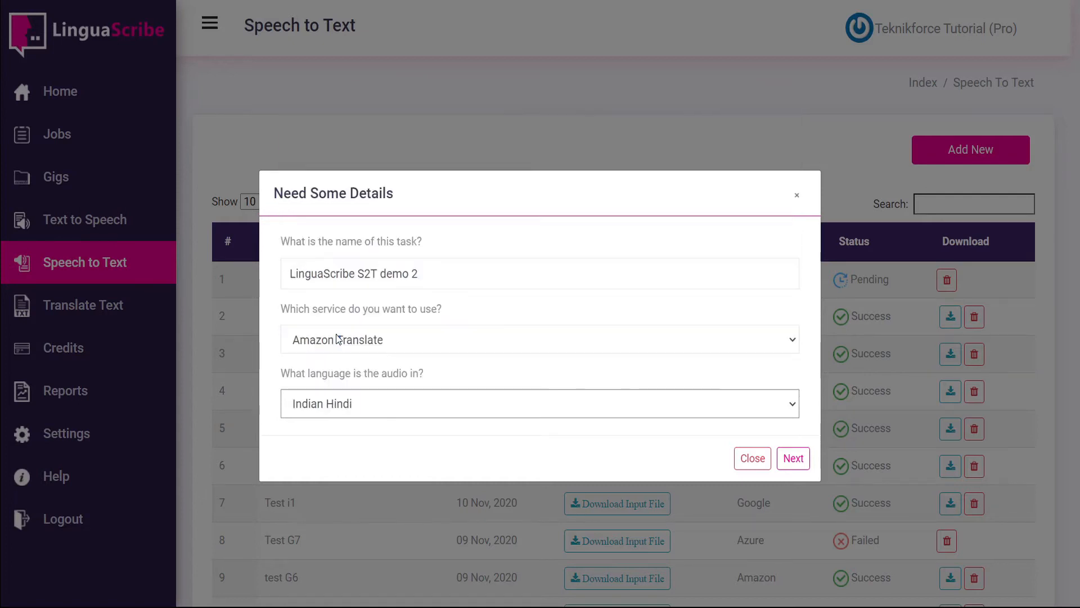
{"action": "left_click", "coordinate": [792, 458]}
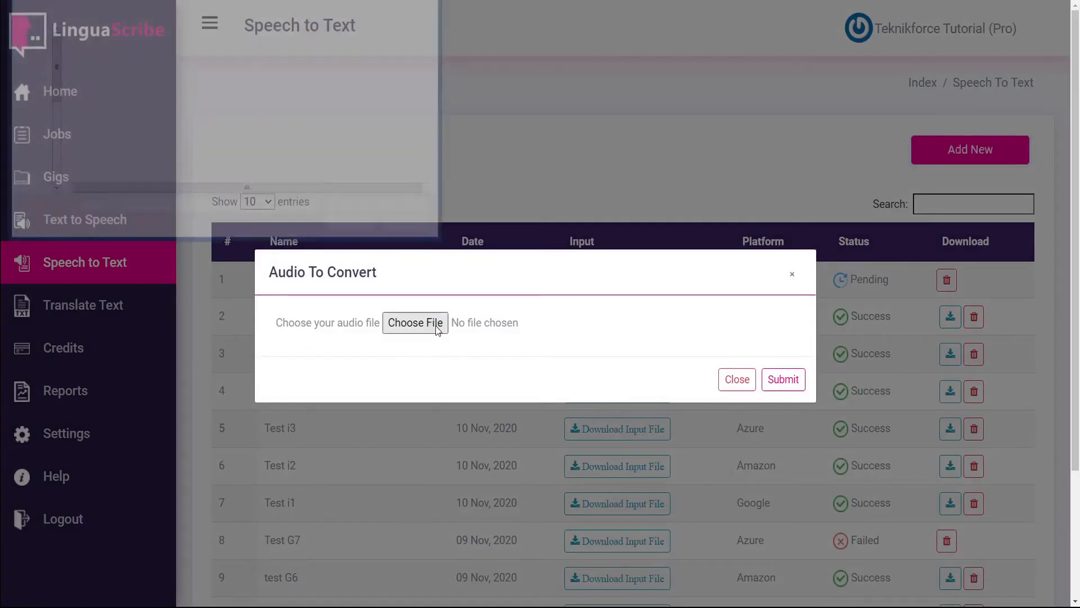
{"action": "left_click", "coordinate": [414, 322]}
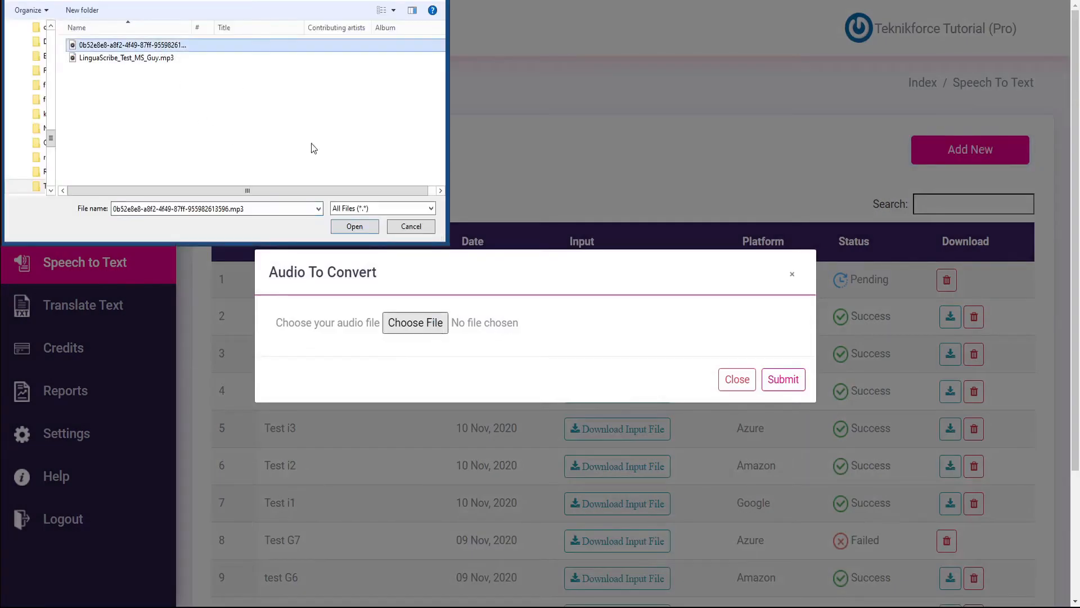
{"action": "left_click", "coordinate": [411, 227]}
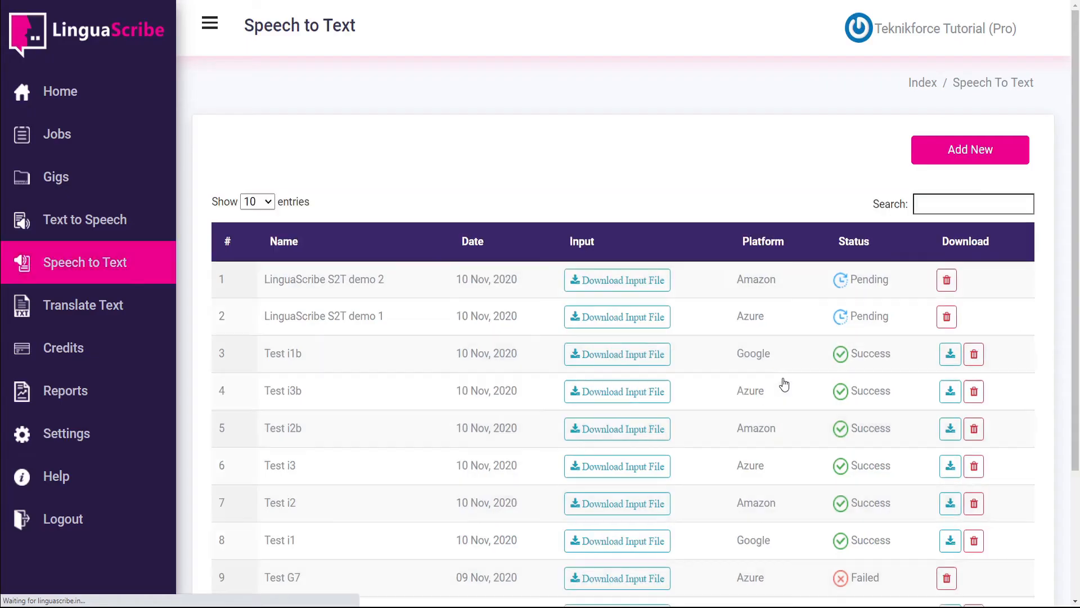
Step: Create 'LinguaScribe S2T demo 3' with Hindi (India) audio, attach the long-named mp3, and submit
{"action": "left_click", "coordinate": [969, 150]}
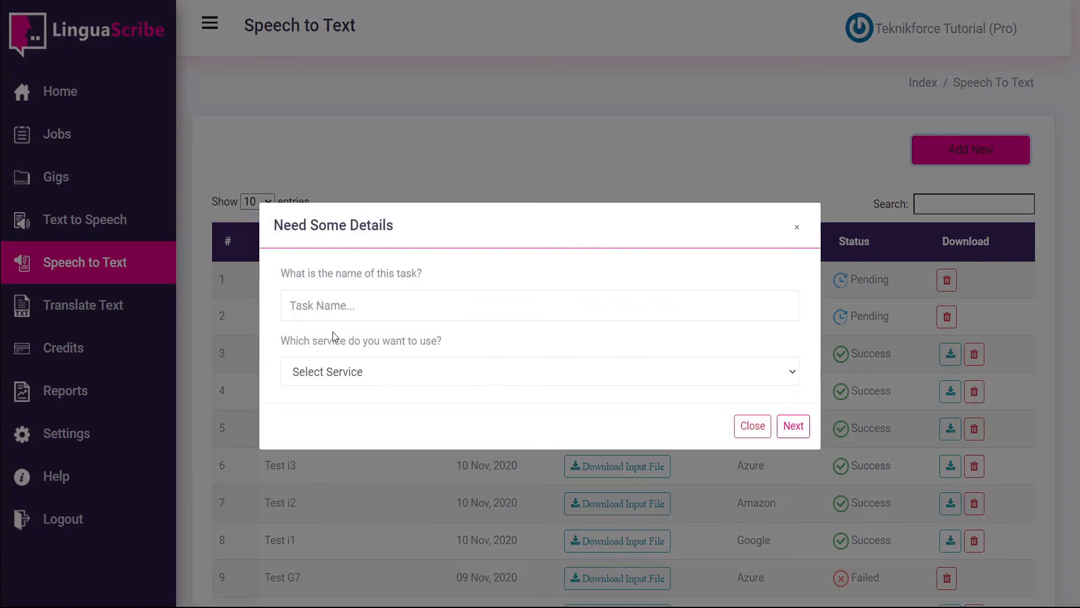
{"action": "type", "text": "LinguaScribe S2T demo 3"}
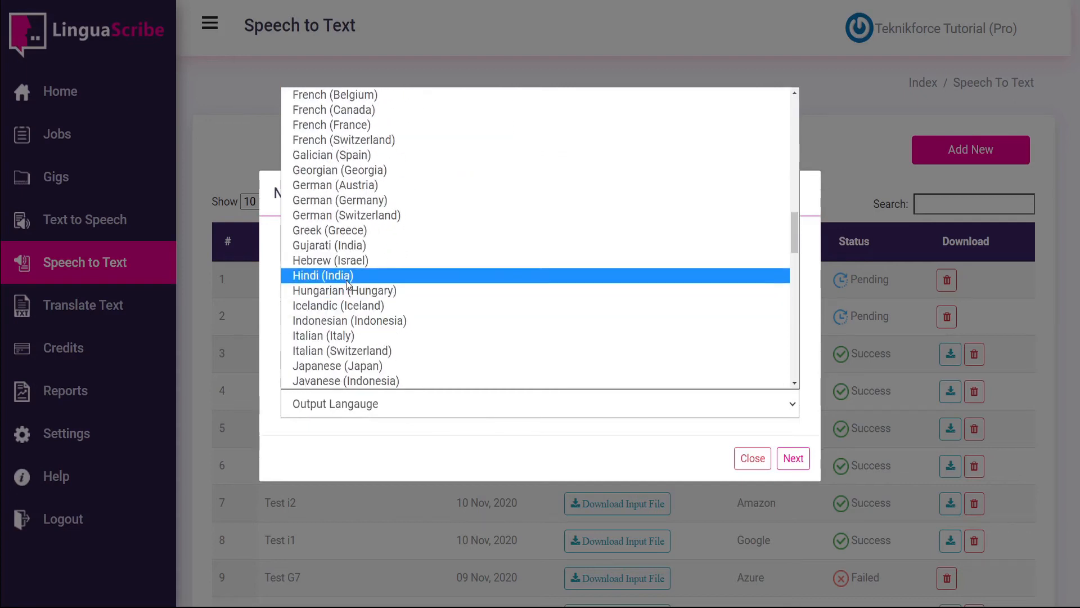
{"action": "left_click", "coordinate": [792, 458]}
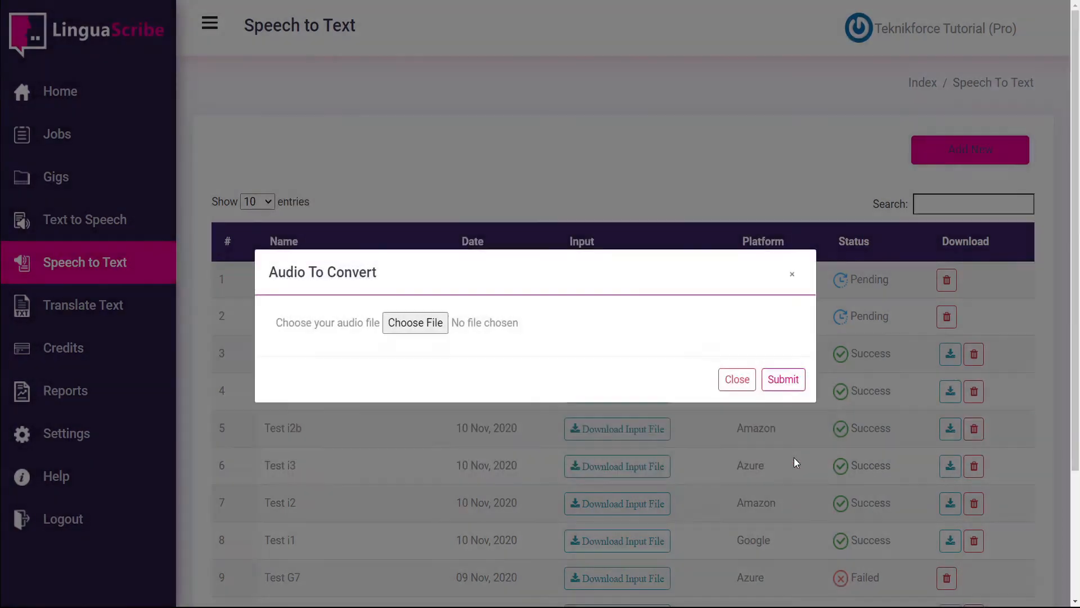
{"action": "mouse_move", "coordinate": [414, 323]}
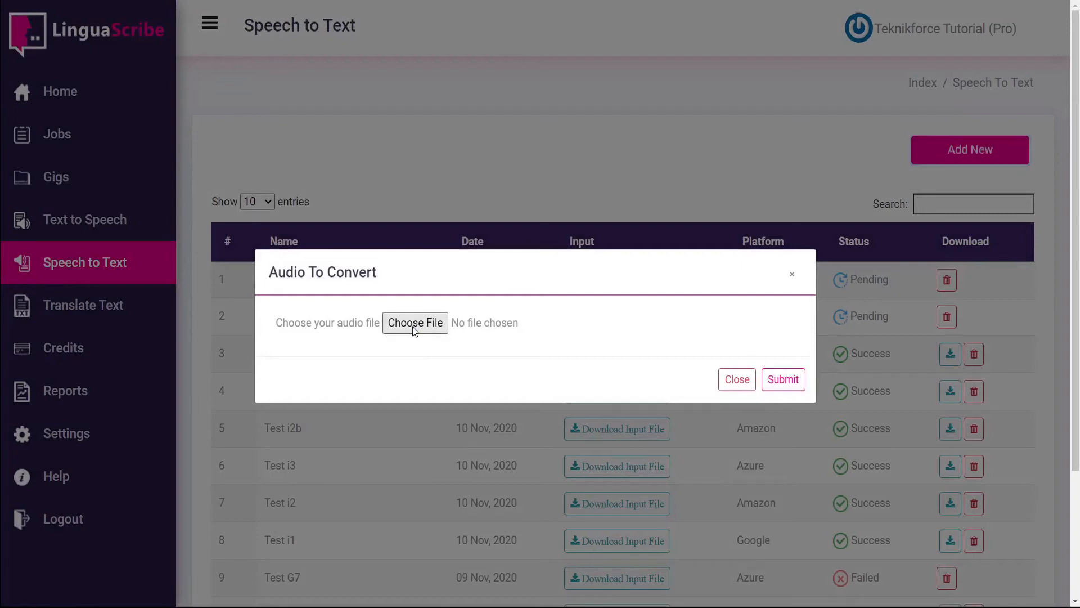
{"action": "left_click", "coordinate": [414, 322]}
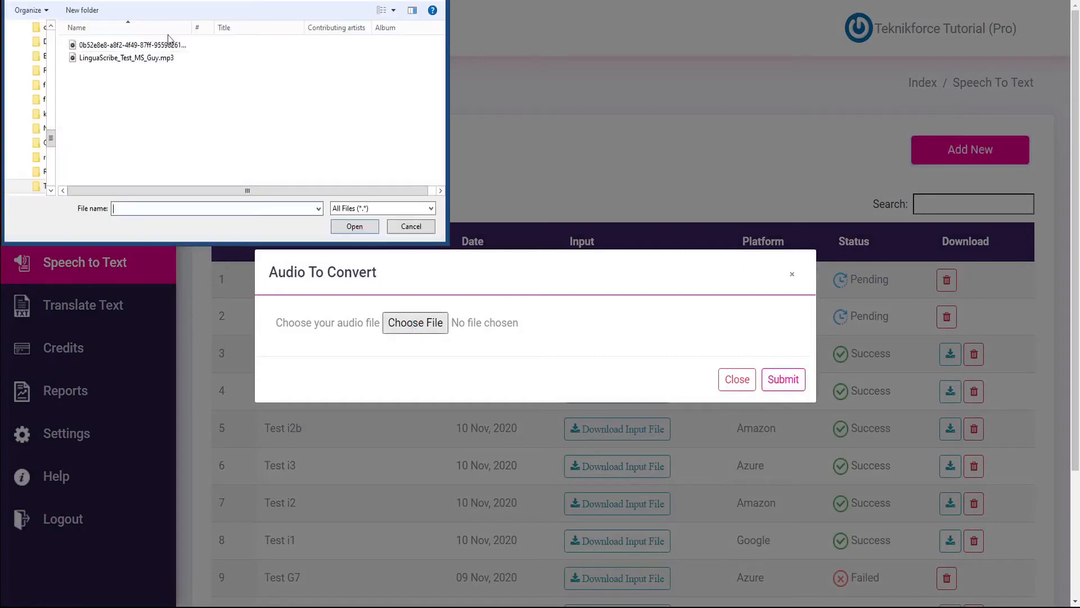
{"action": "left_click", "coordinate": [132, 45]}
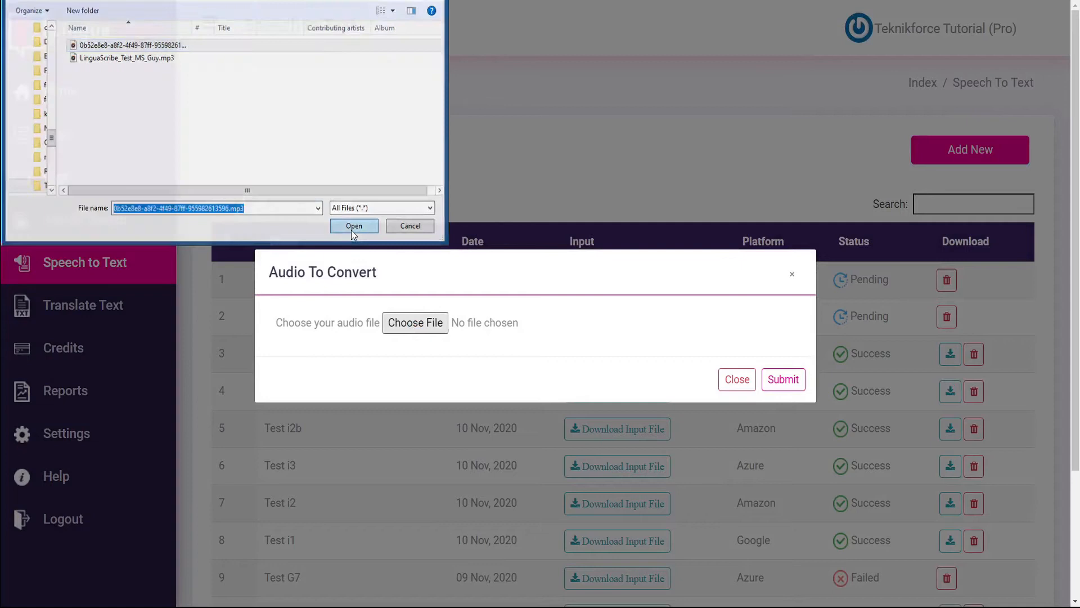
{"action": "left_click", "coordinate": [353, 226]}
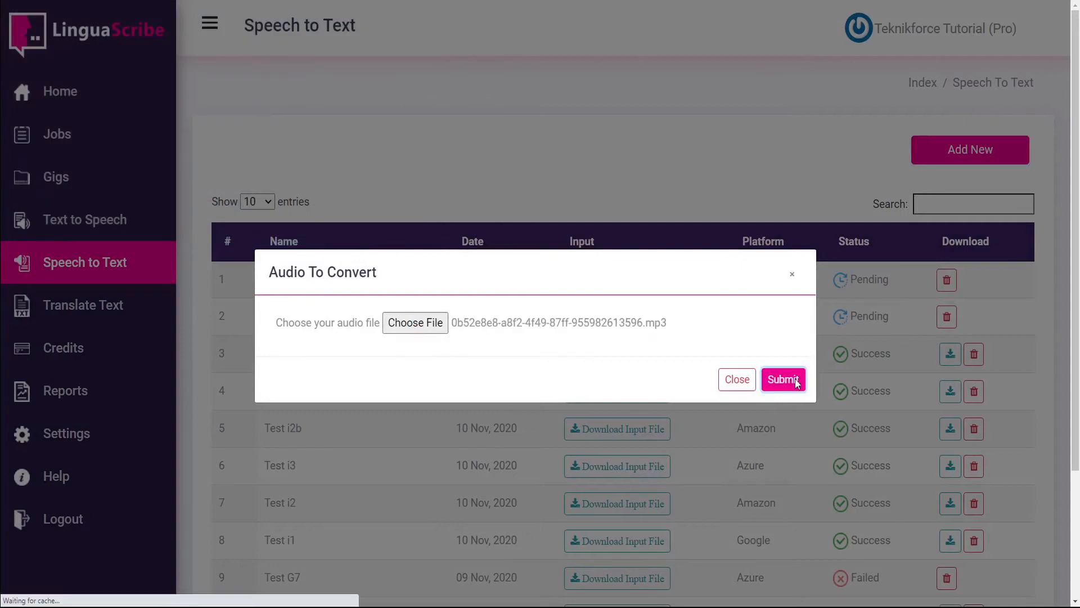
{"action": "left_click", "coordinate": [783, 378]}
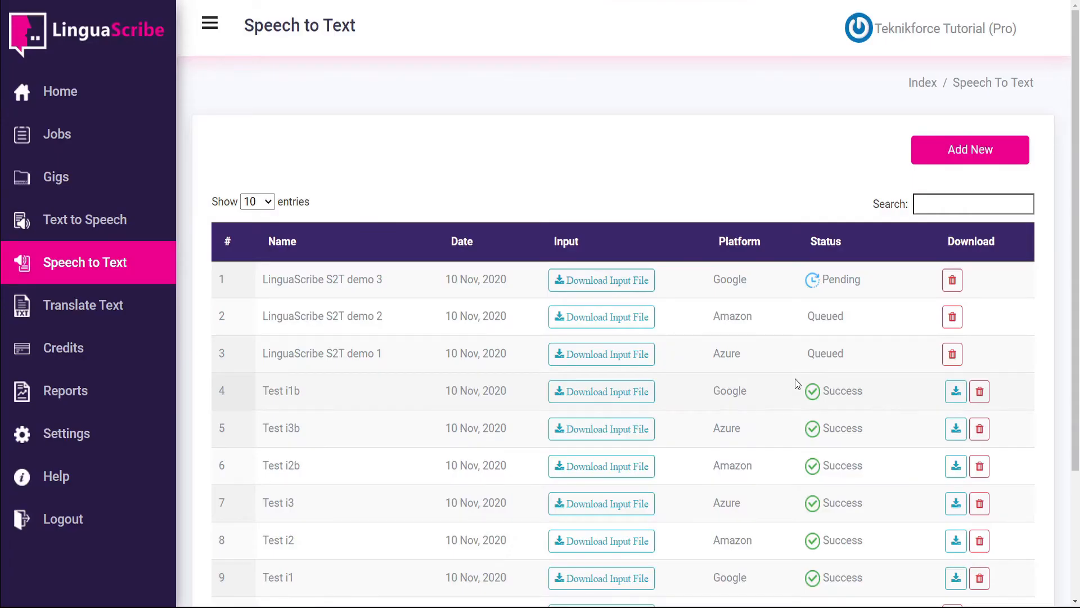
{"action": "mouse_move", "coordinate": [865, 289]}
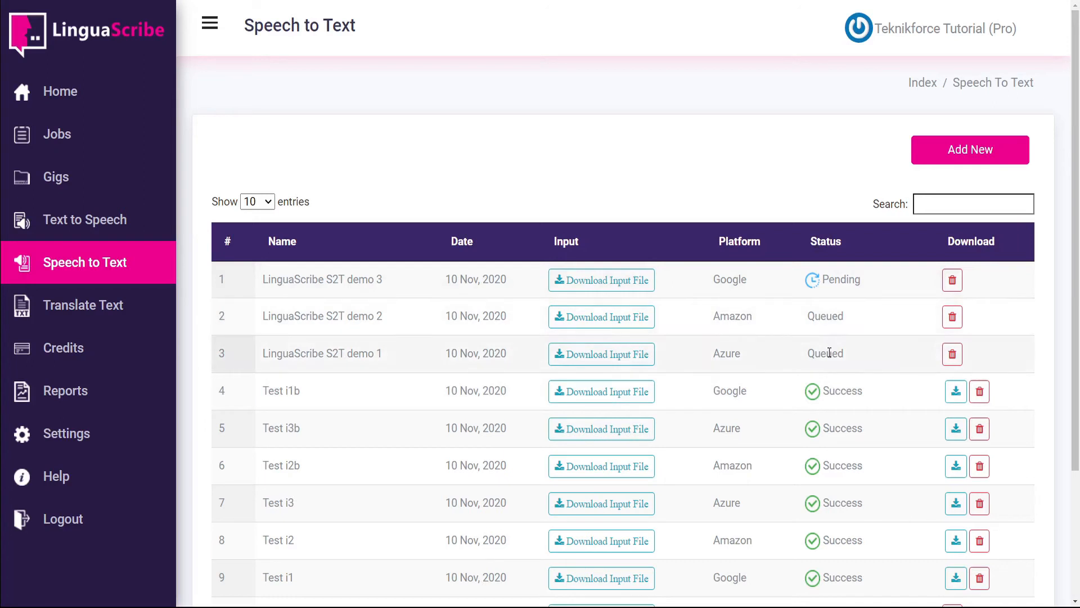
{"action": "mouse_move", "coordinate": [839, 316]}
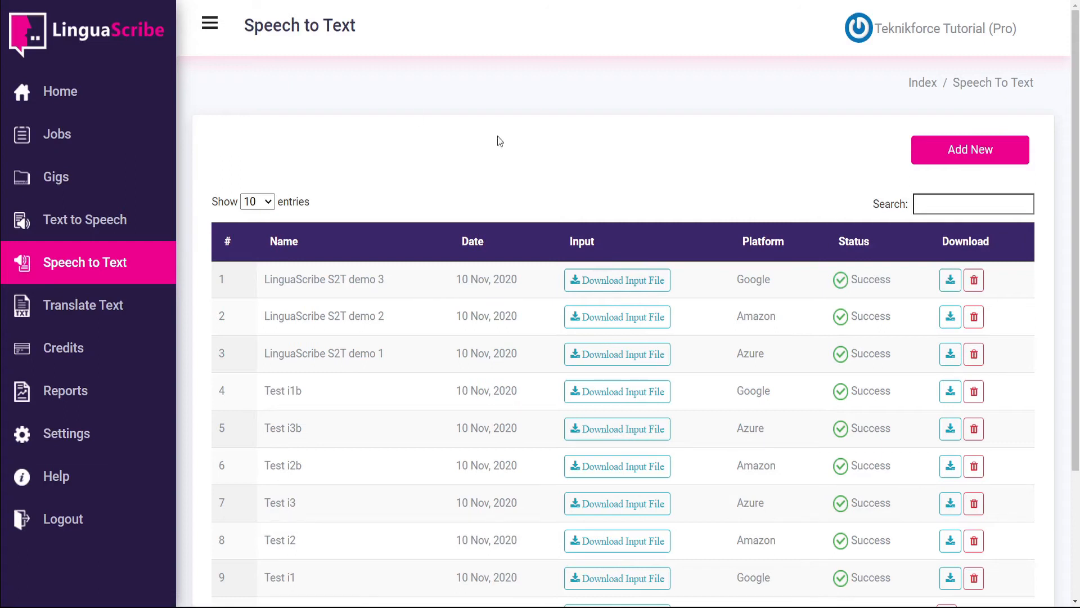
{"action": "mouse_move", "coordinate": [895, 300]}
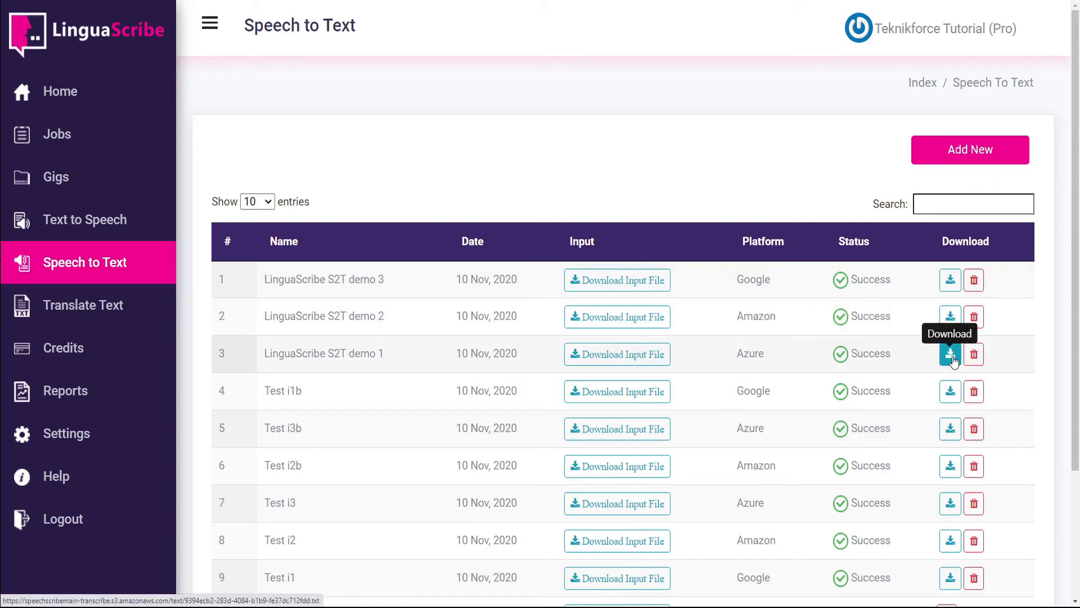
Step: Download the demo 1 and demo 3 transcripts and open the downloaded files in Notepad
{"action": "left_click", "coordinate": [949, 354]}
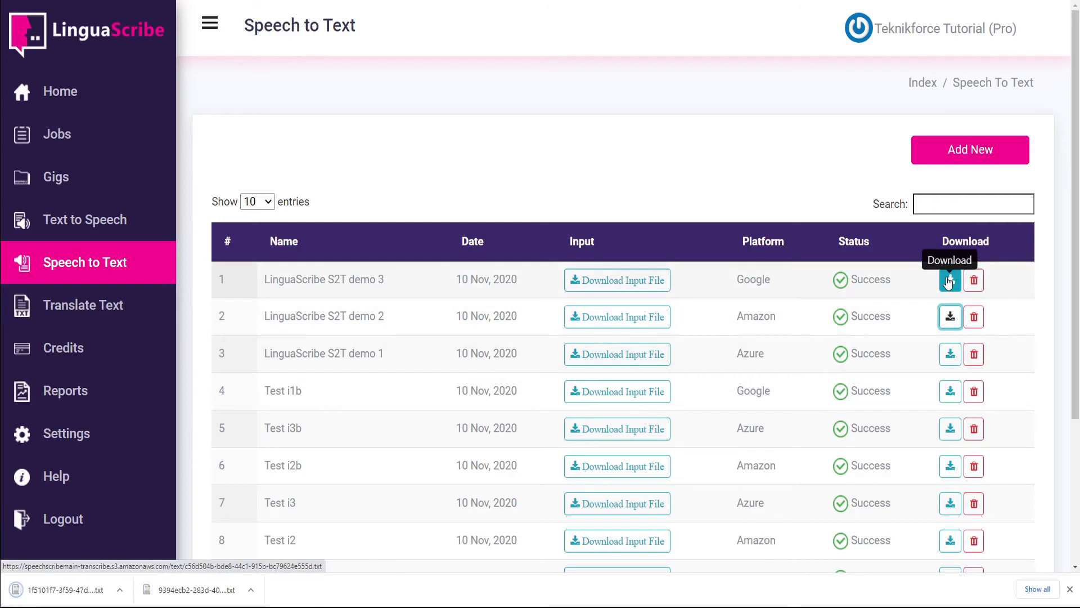
{"action": "left_click", "coordinate": [949, 280]}
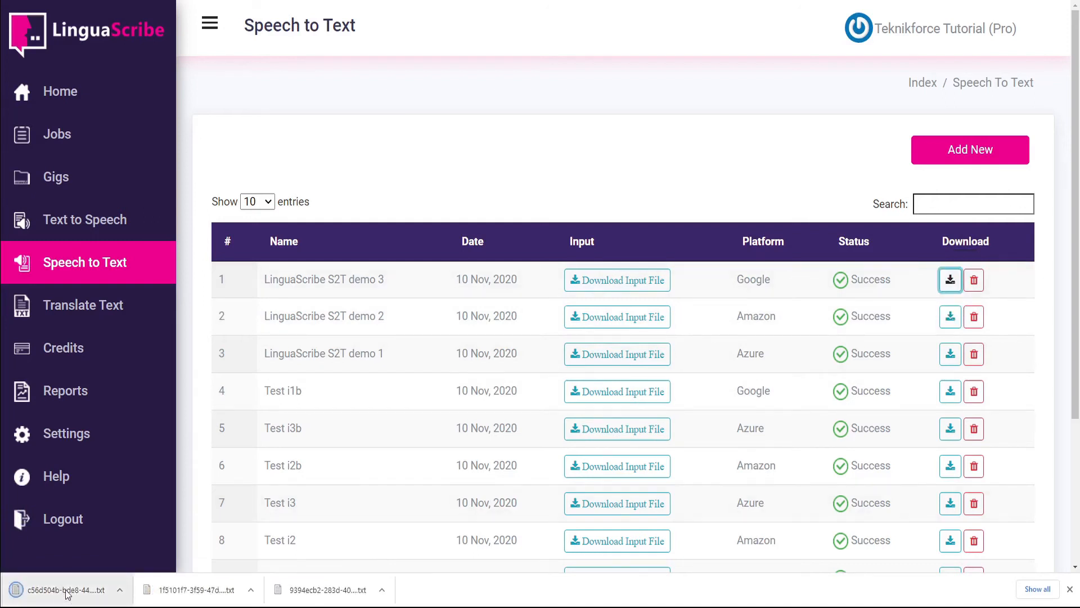
{"action": "left_click", "coordinate": [65, 589]}
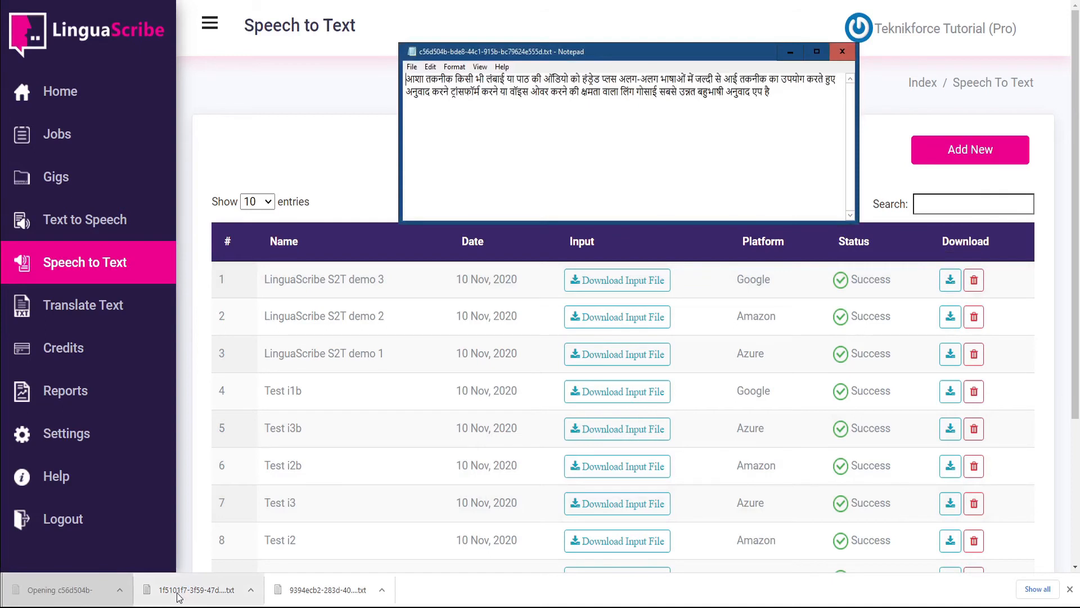
{"action": "left_click", "coordinate": [324, 589]}
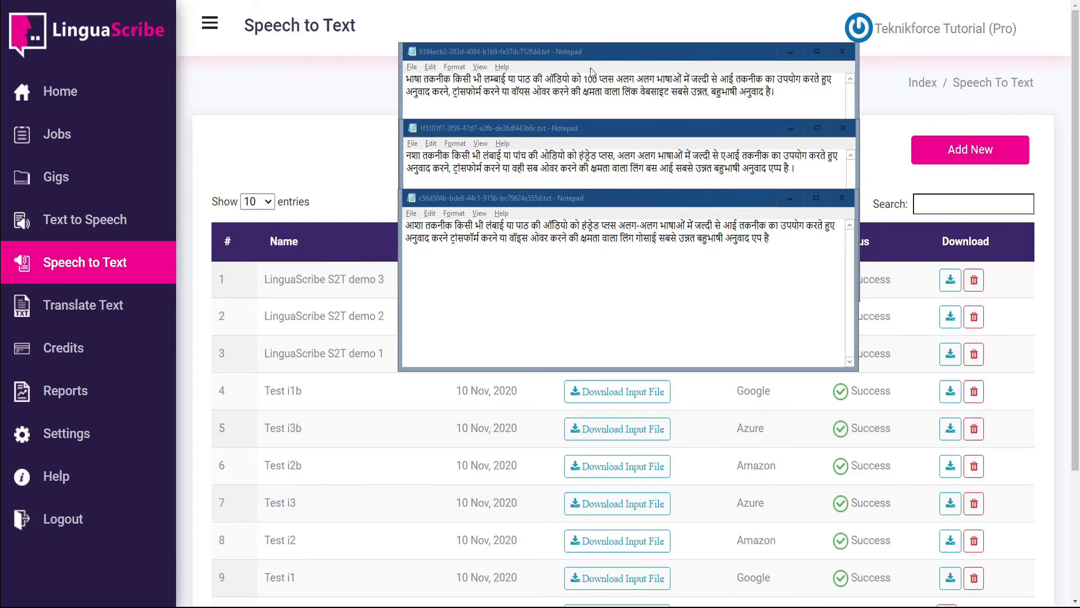
{"action": "mouse_move", "coordinate": [624, 257]}
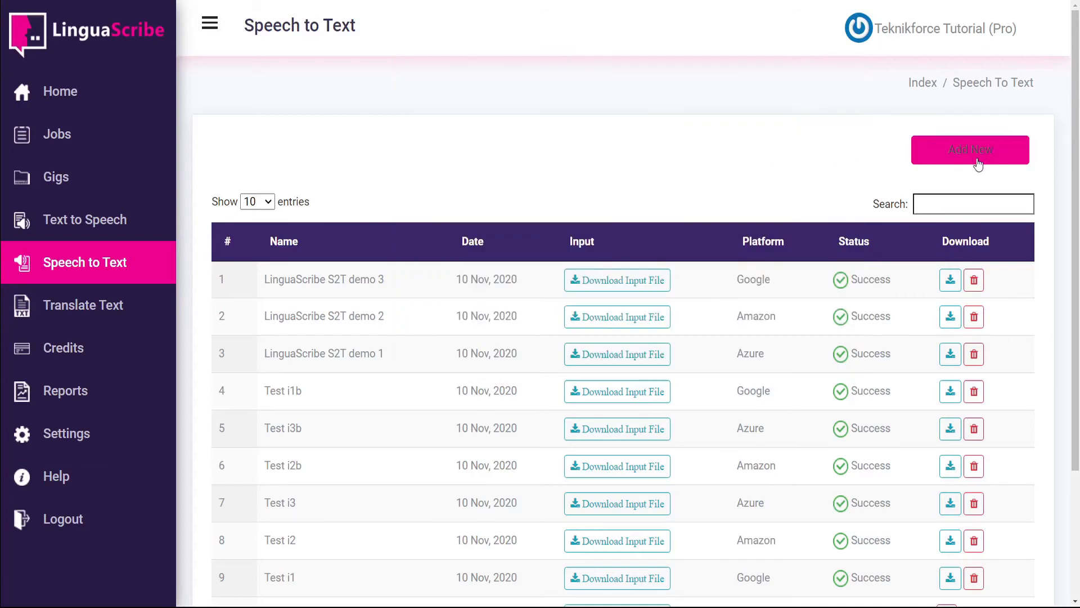
Step: Create a Microsoft Azure job with English (United States) audio, attach the mp3, and submit it
{"action": "left_click", "coordinate": [970, 150]}
{"action": "type", "text": "LinguaScribe S2T demo 4"}
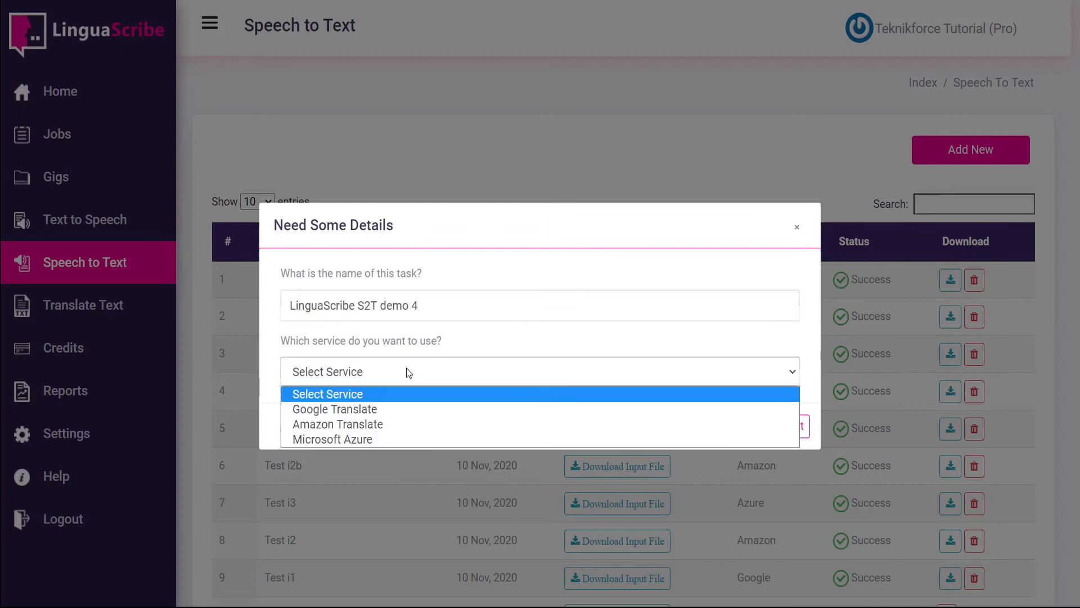
{"action": "left_click", "coordinate": [332, 439]}
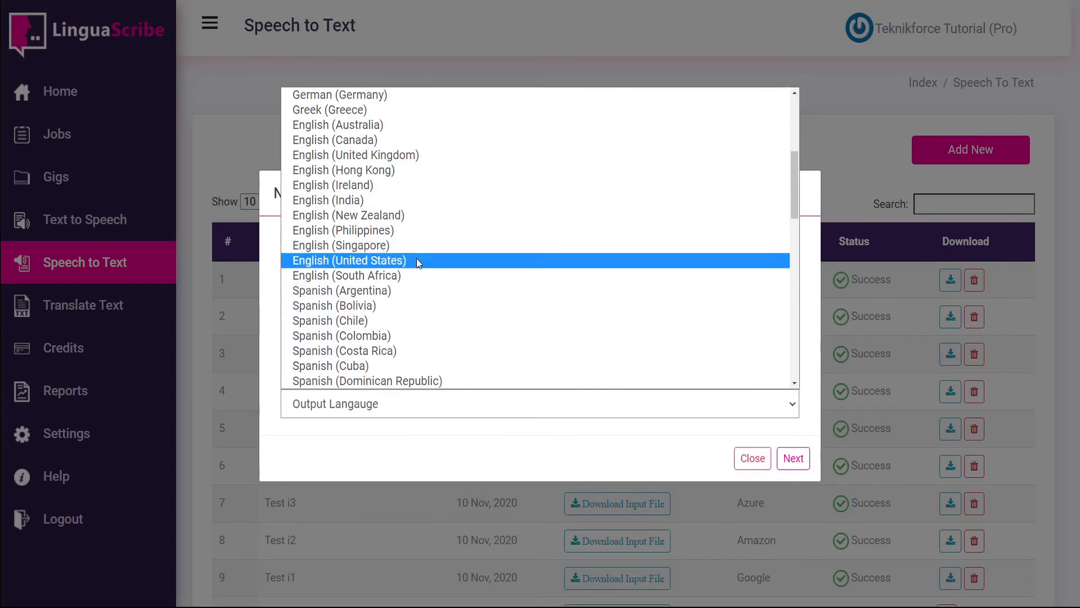
{"action": "left_click", "coordinate": [348, 261]}
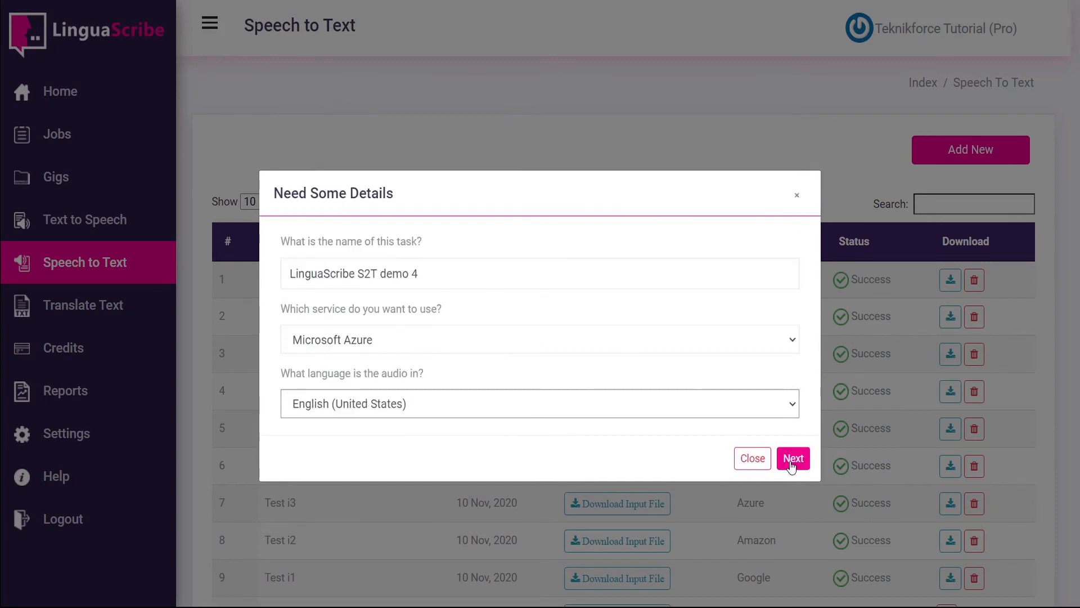
{"action": "left_click", "coordinate": [793, 458]}
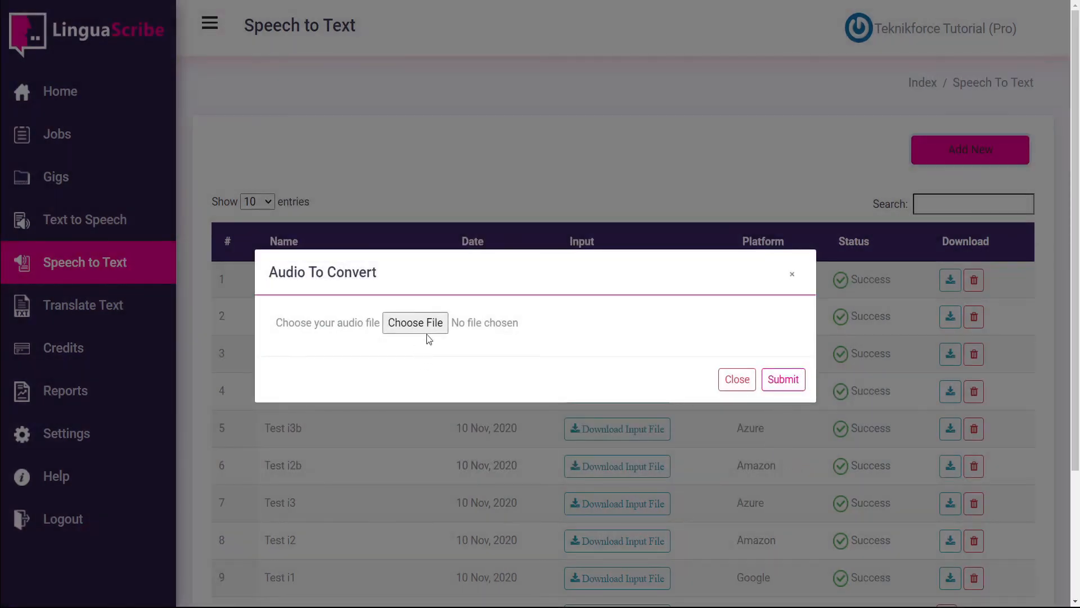
{"action": "left_click", "coordinate": [415, 323]}
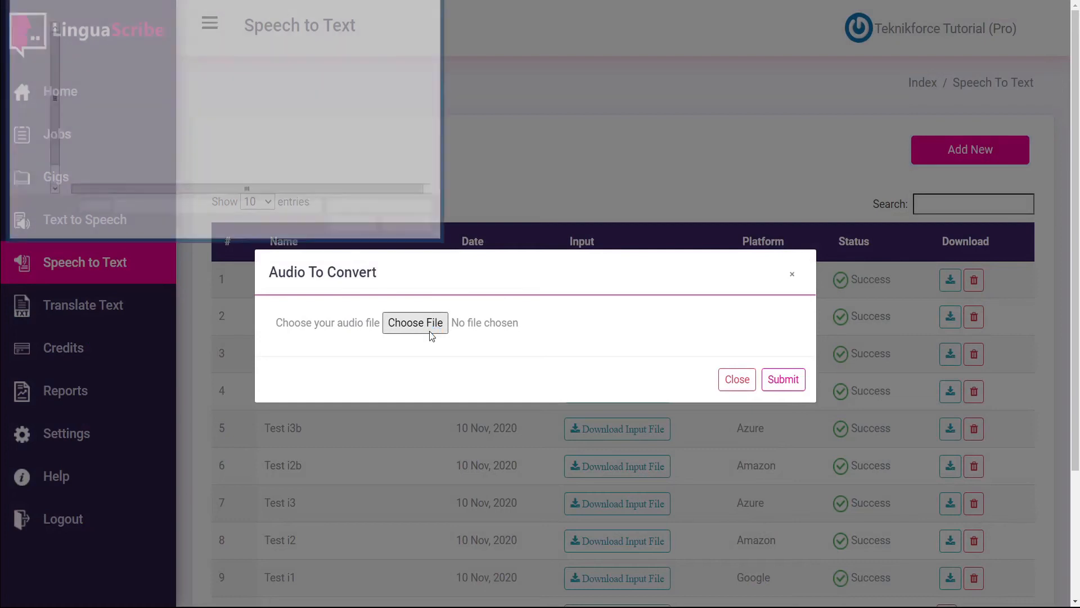
{"action": "left_click", "coordinate": [414, 323]}
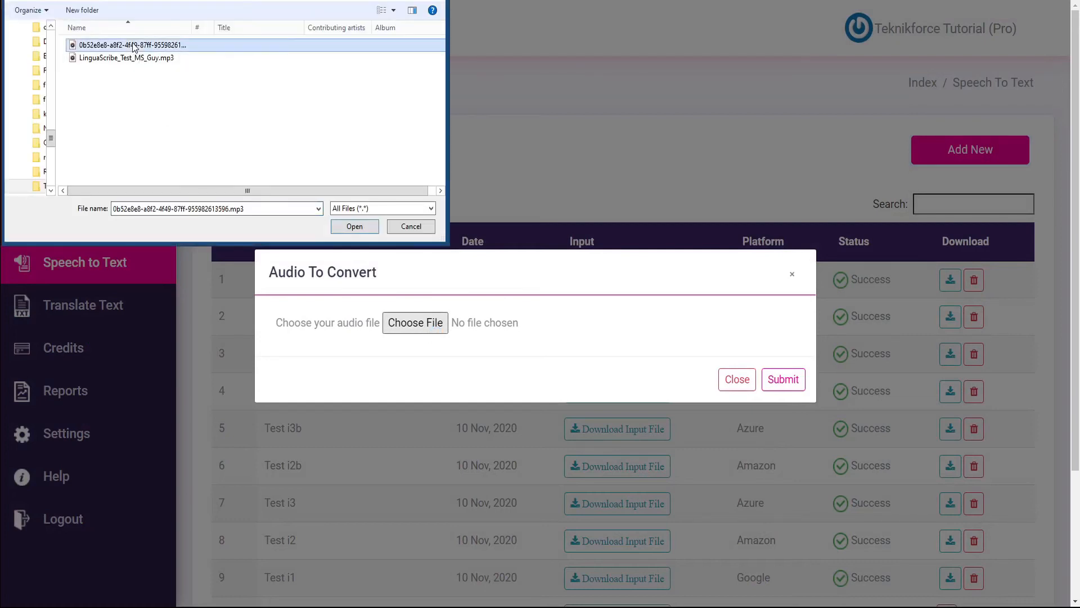
{"action": "left_click", "coordinate": [410, 226]}
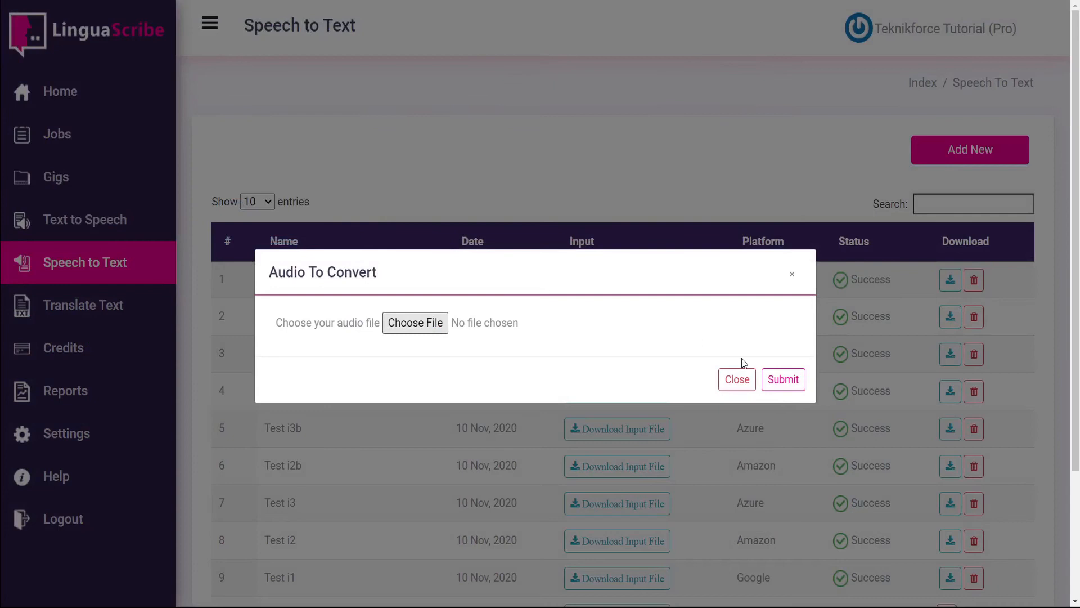
{"action": "left_click", "coordinate": [414, 323]}
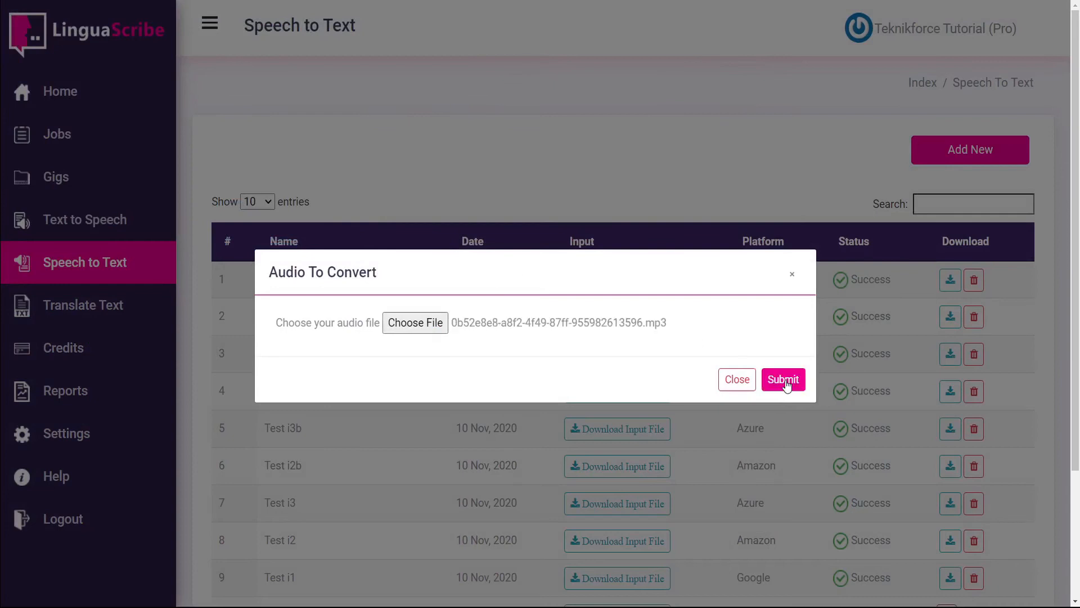
{"action": "left_click", "coordinate": [782, 380]}
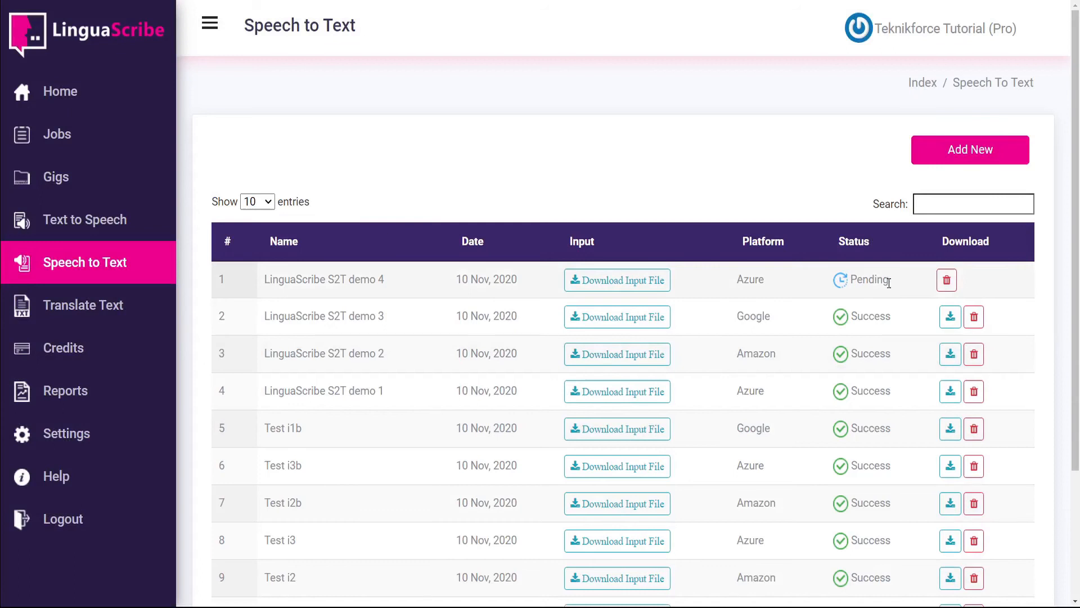
{"action": "mouse_move", "coordinate": [889, 281]}
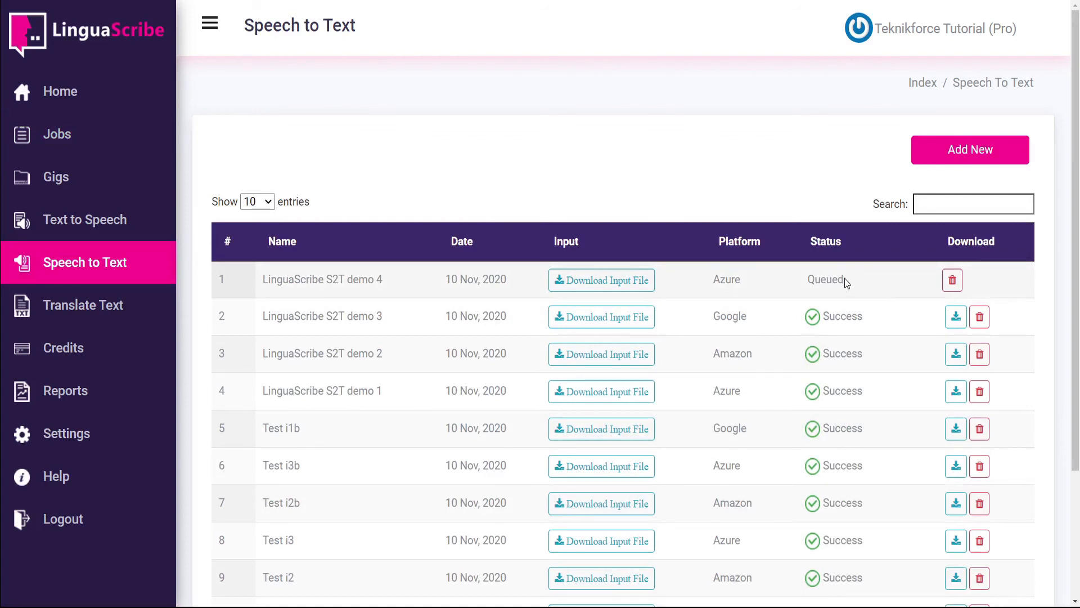
{"action": "mouse_move", "coordinate": [6, 9]}
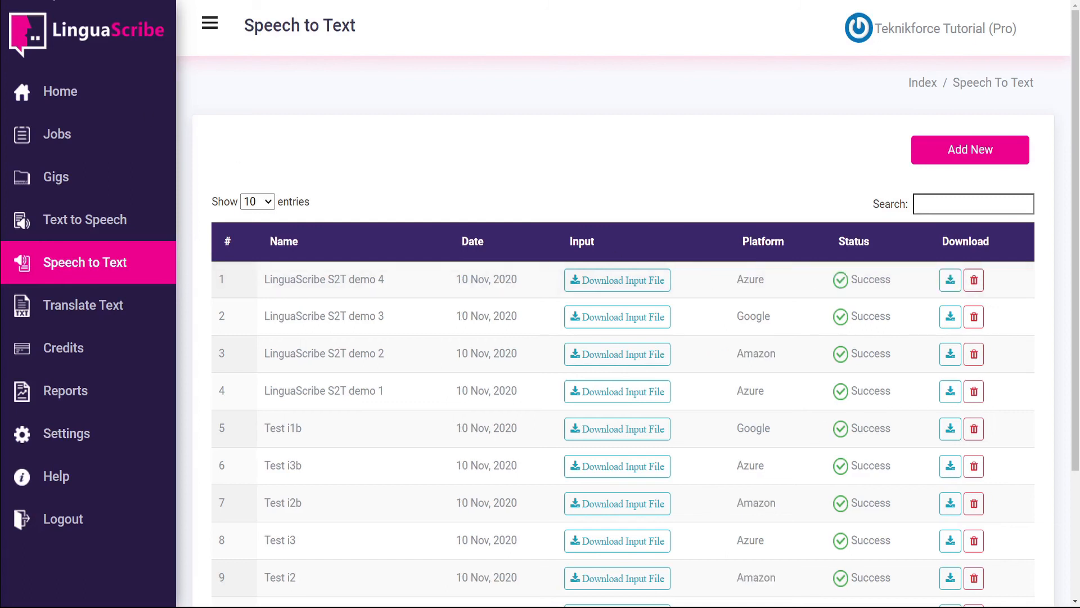
{"action": "mouse_move", "coordinate": [949, 280]}
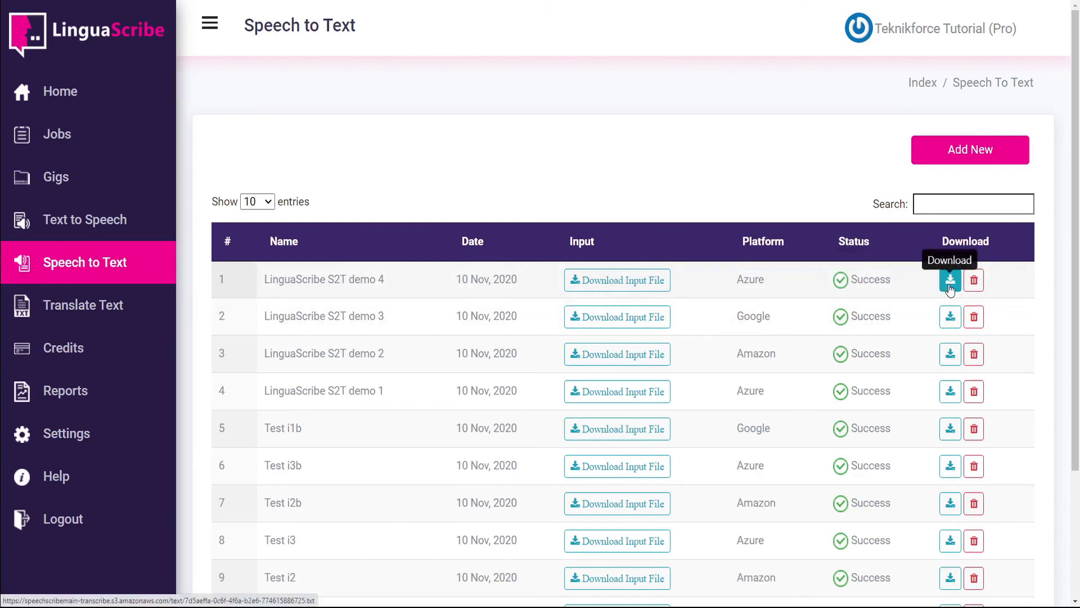
Step: Download the demo 4 transcript from its row and view it in Notepad
{"action": "left_click", "coordinate": [949, 280]}
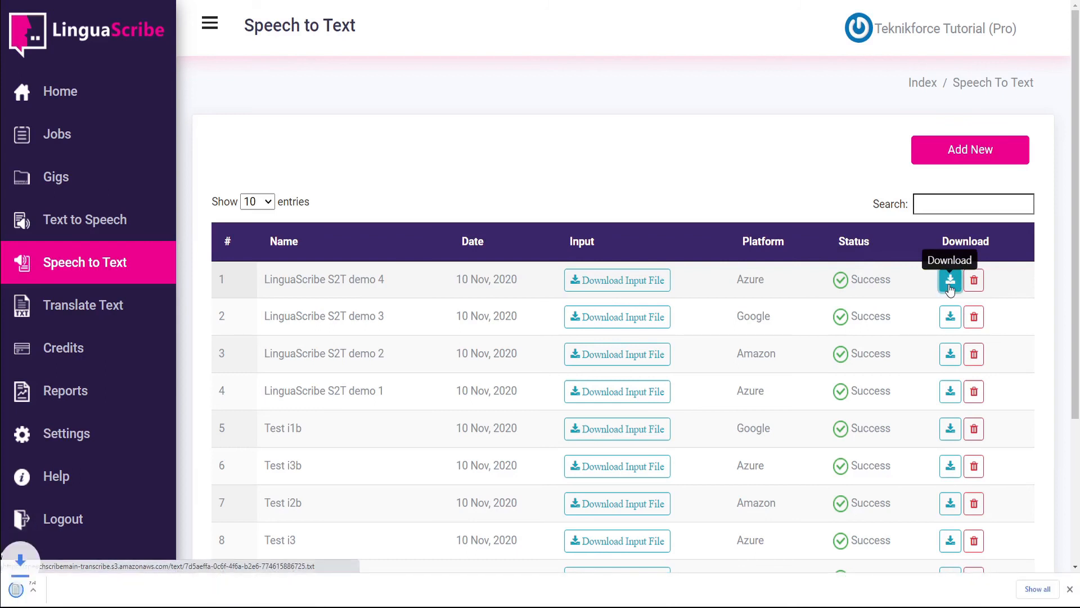
{"action": "left_click", "coordinate": [949, 279]}
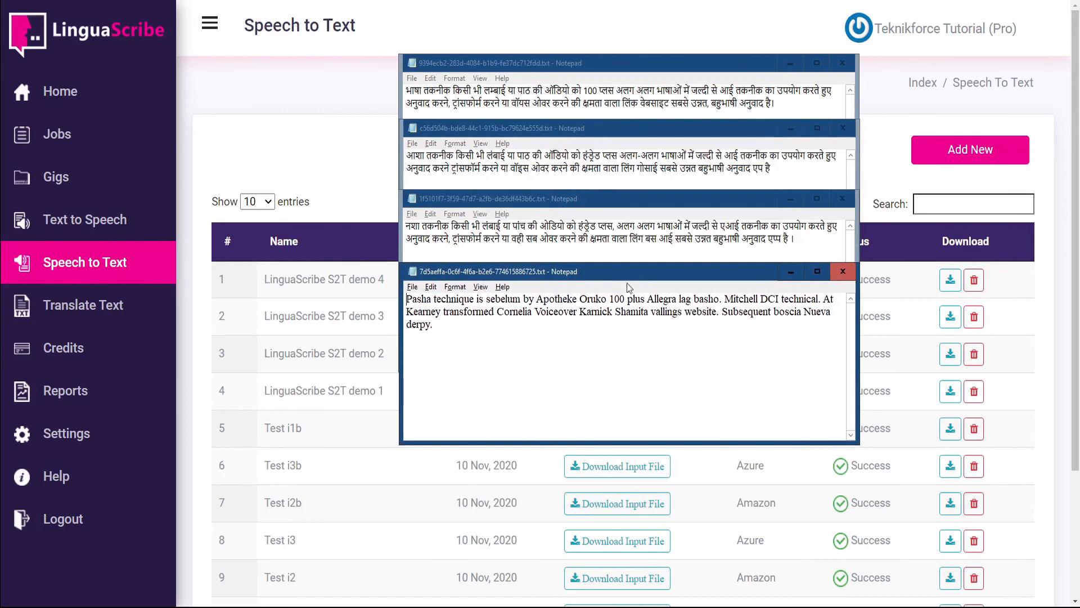
{"action": "mouse_move", "coordinate": [696, 363]}
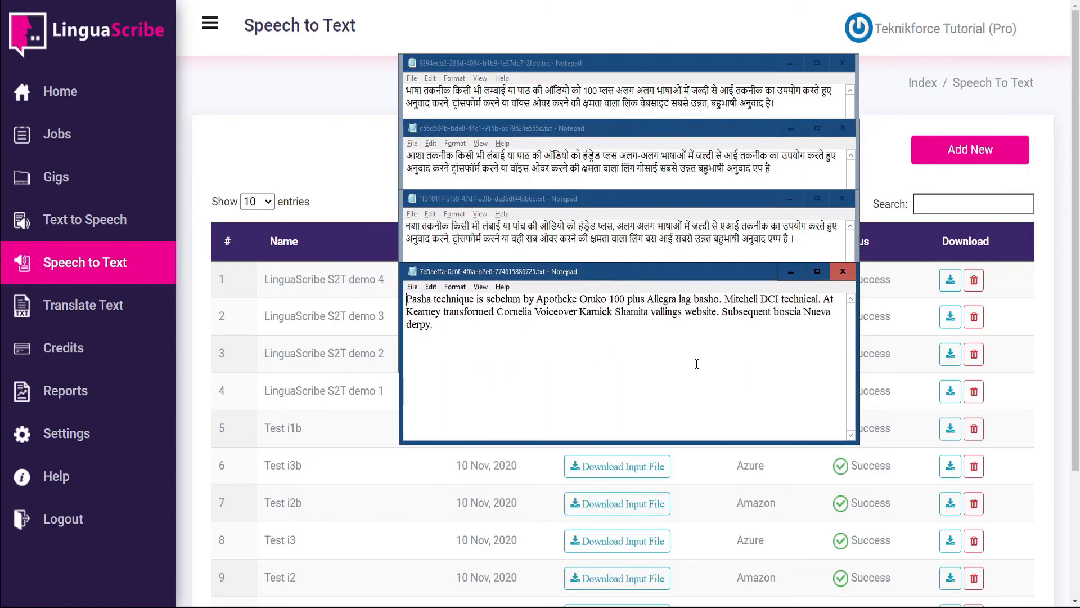